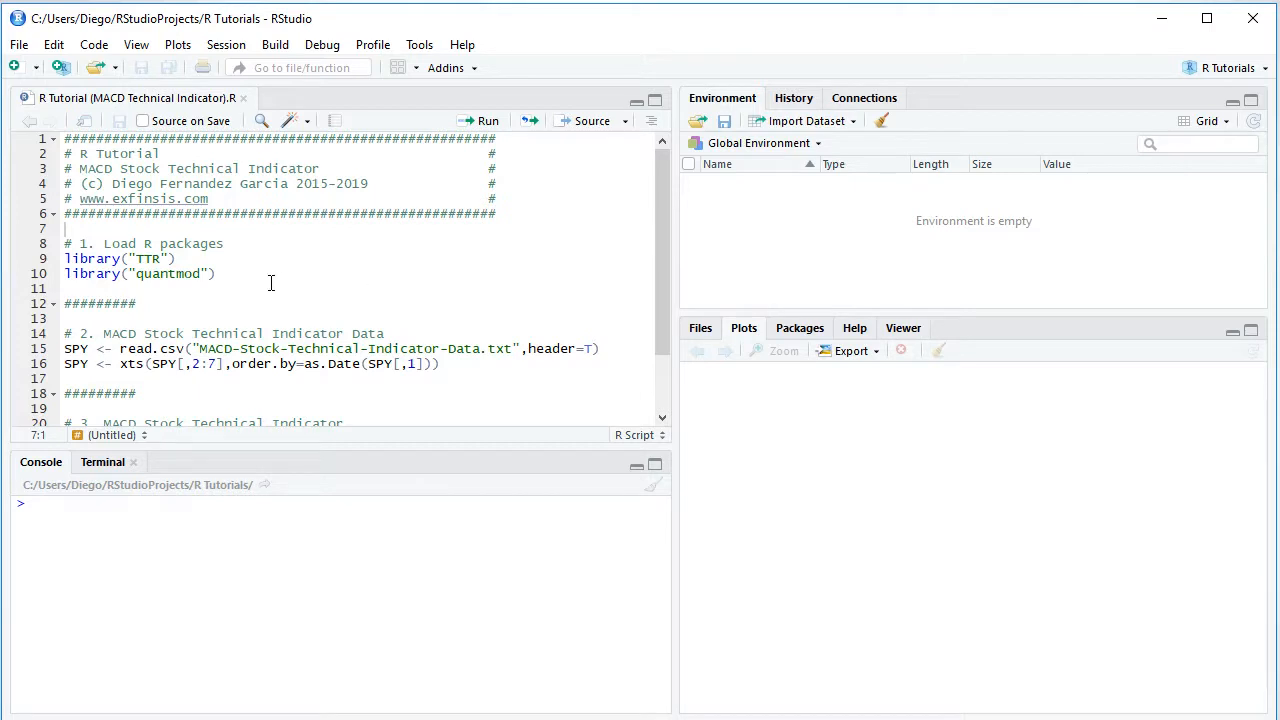
{"action": "mouse_move", "coordinate": [112, 228]}
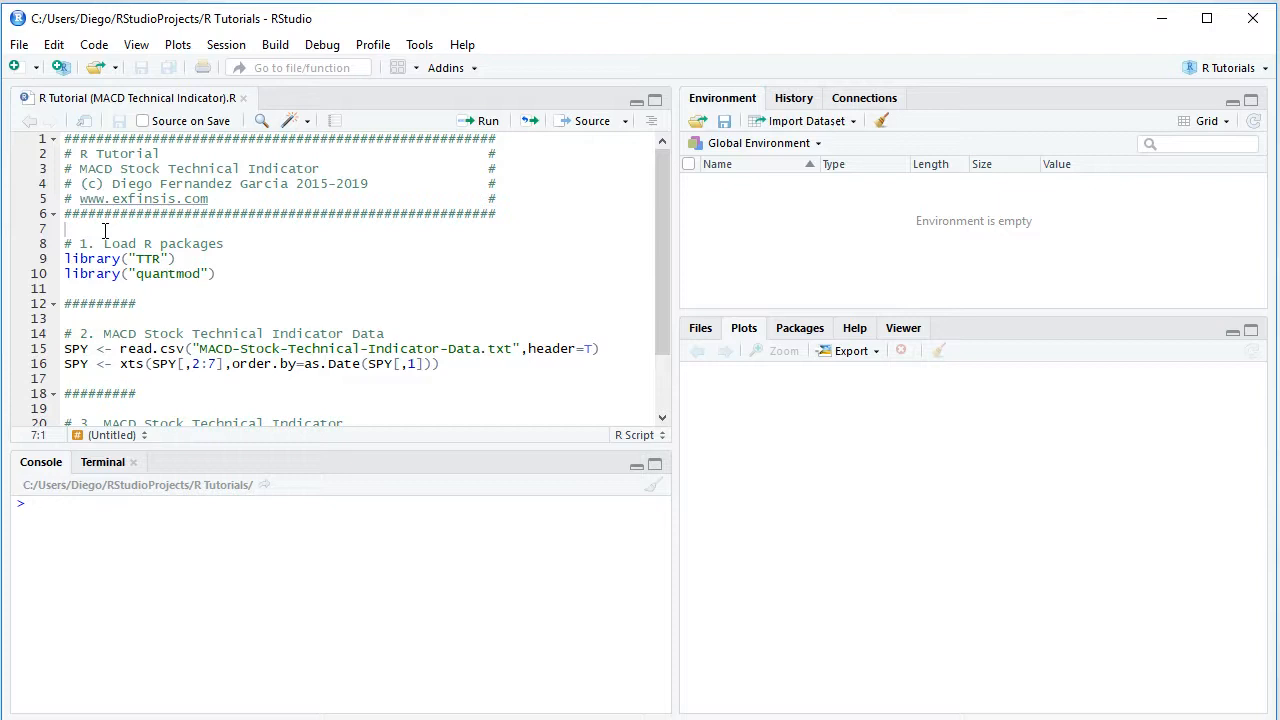
{"action": "mouse_move", "coordinate": [152, 230]}
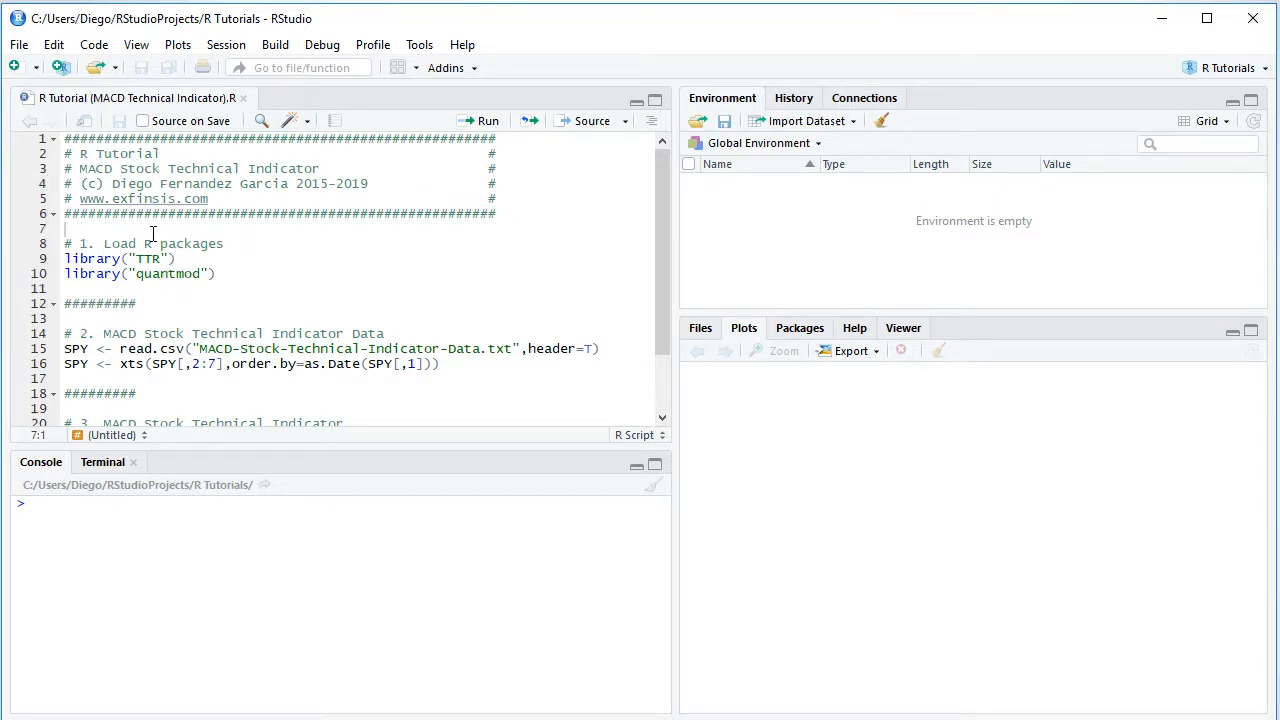
Run the library(TTR) and library(quantmod) lines to load both packages
{"action": "left_click_drag", "start_coordinate": [64, 258], "coordinate": [216, 272]}
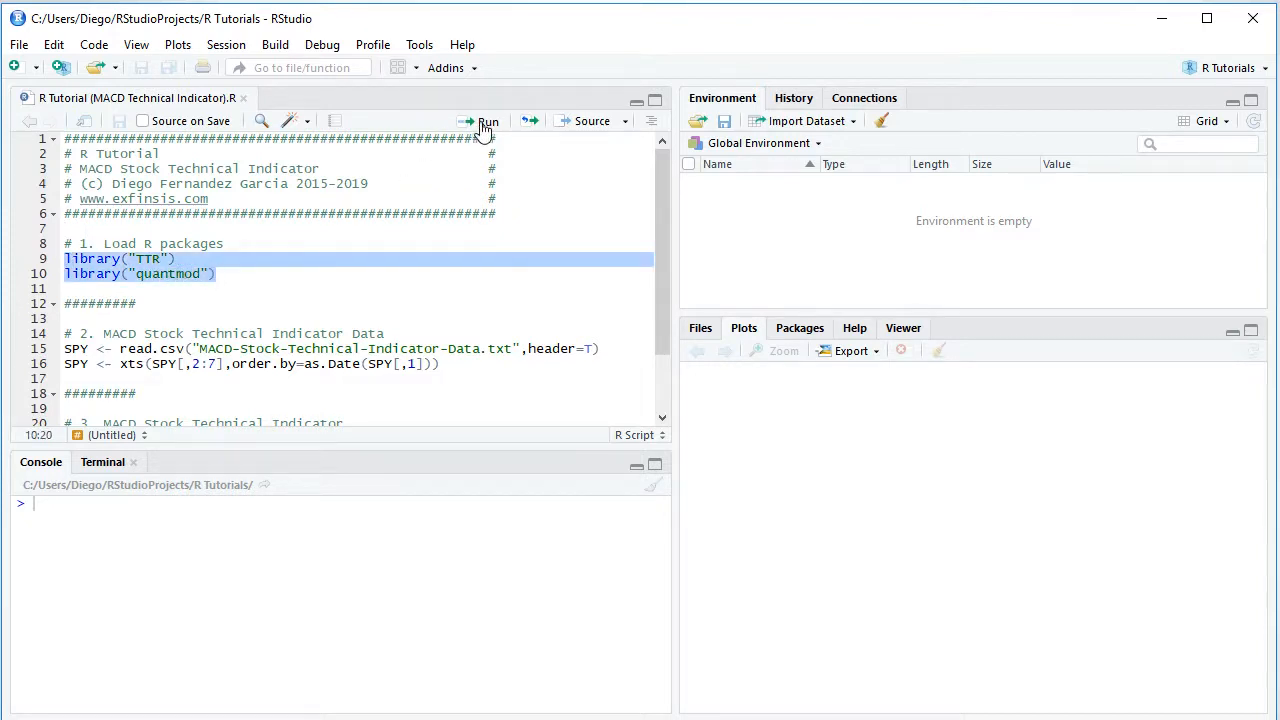
{"action": "left_click", "coordinate": [488, 122]}
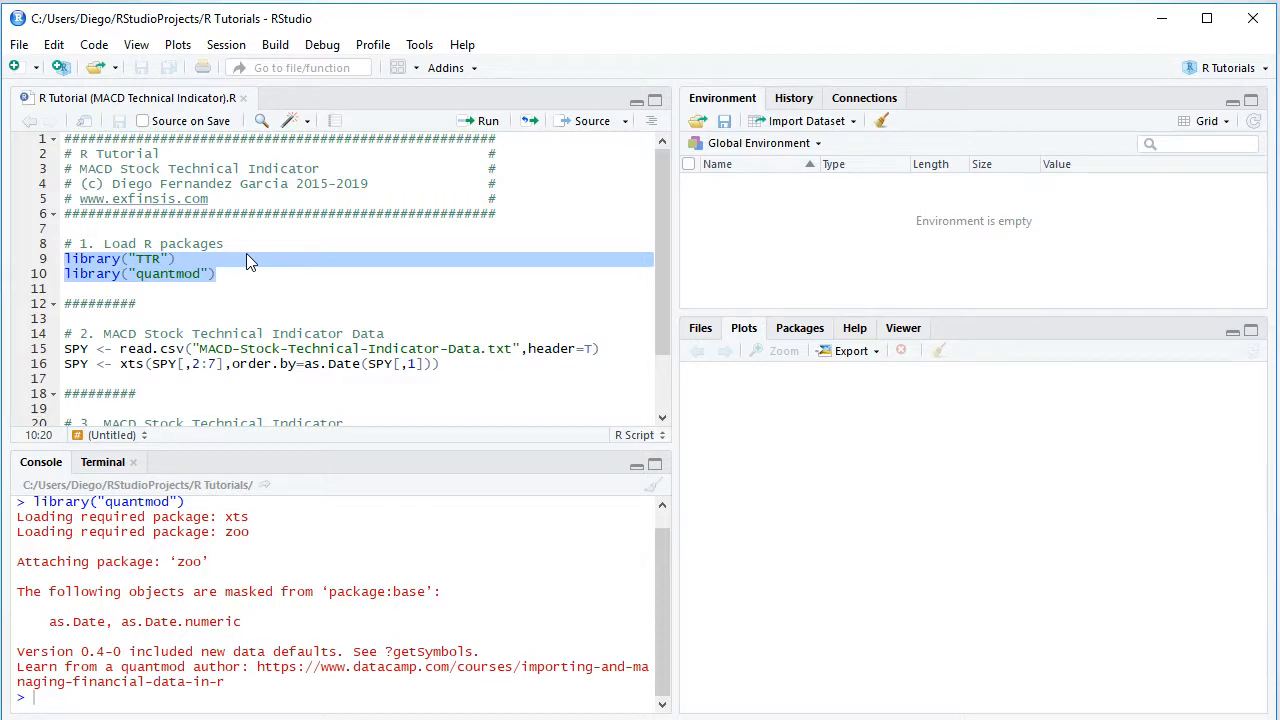
{"action": "mouse_move", "coordinate": [96, 336]}
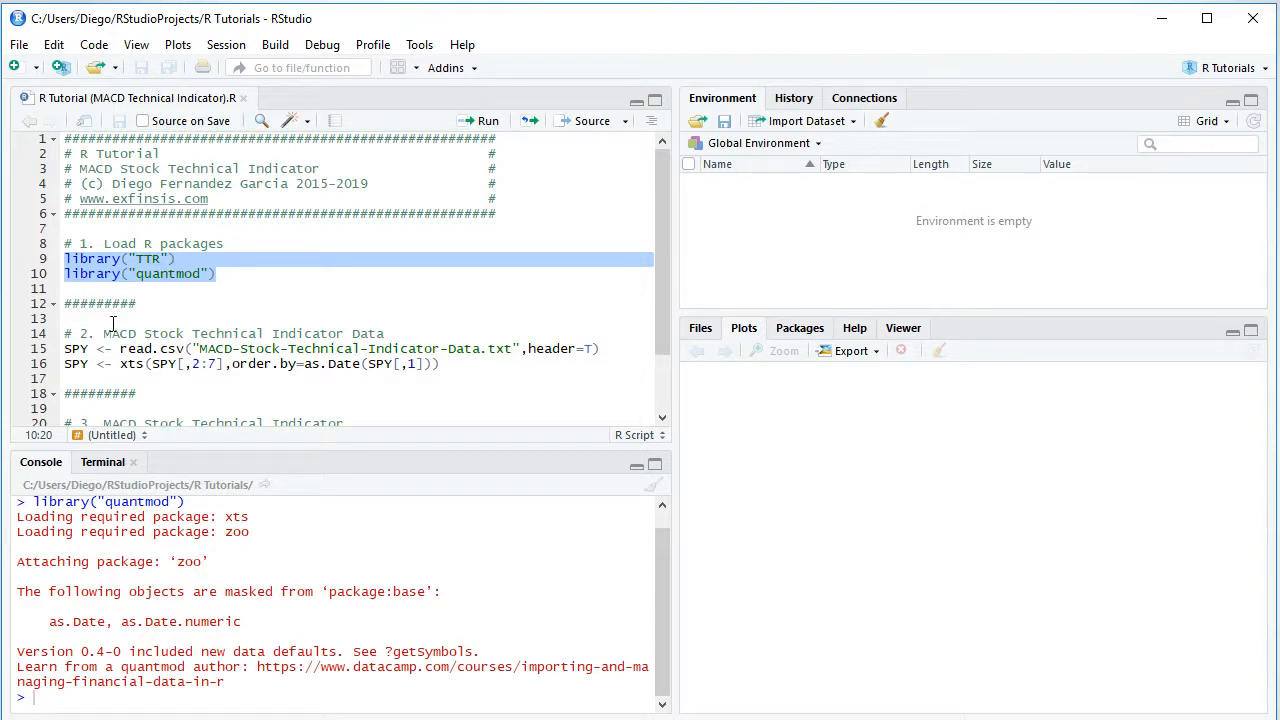
{"action": "mouse_move", "coordinate": [176, 312]}
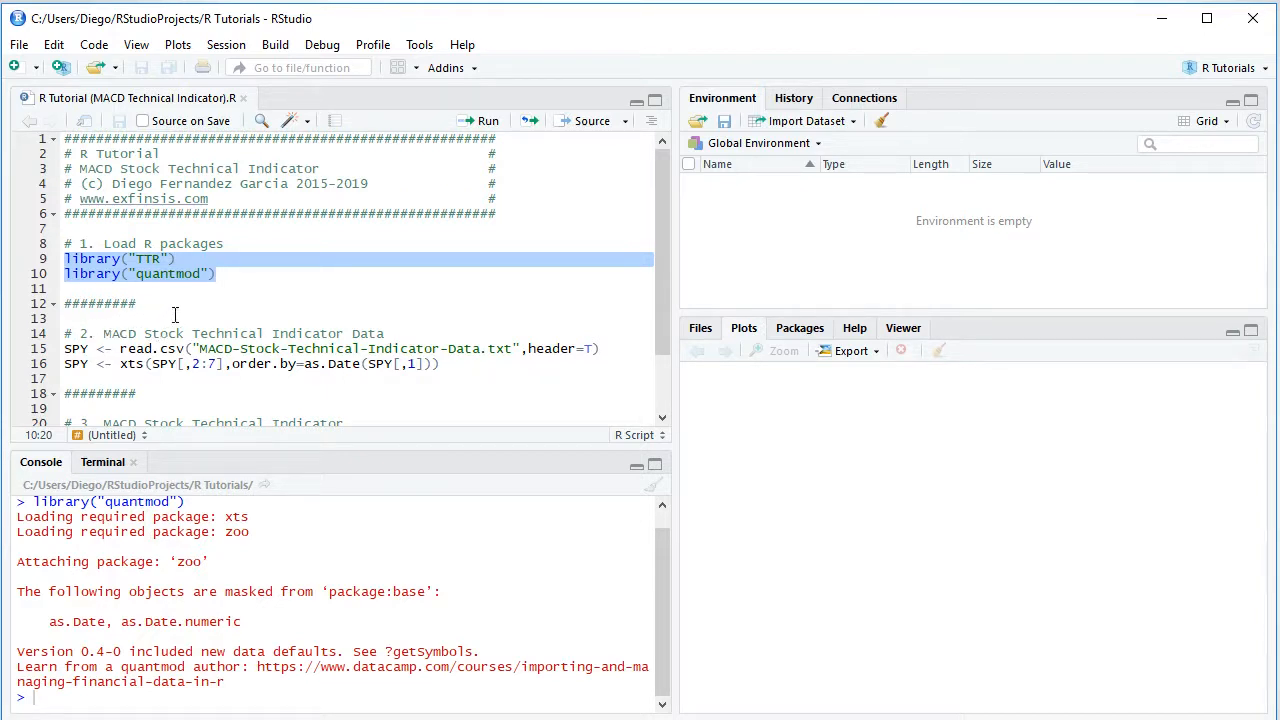
{"action": "mouse_move", "coordinate": [220, 324]}
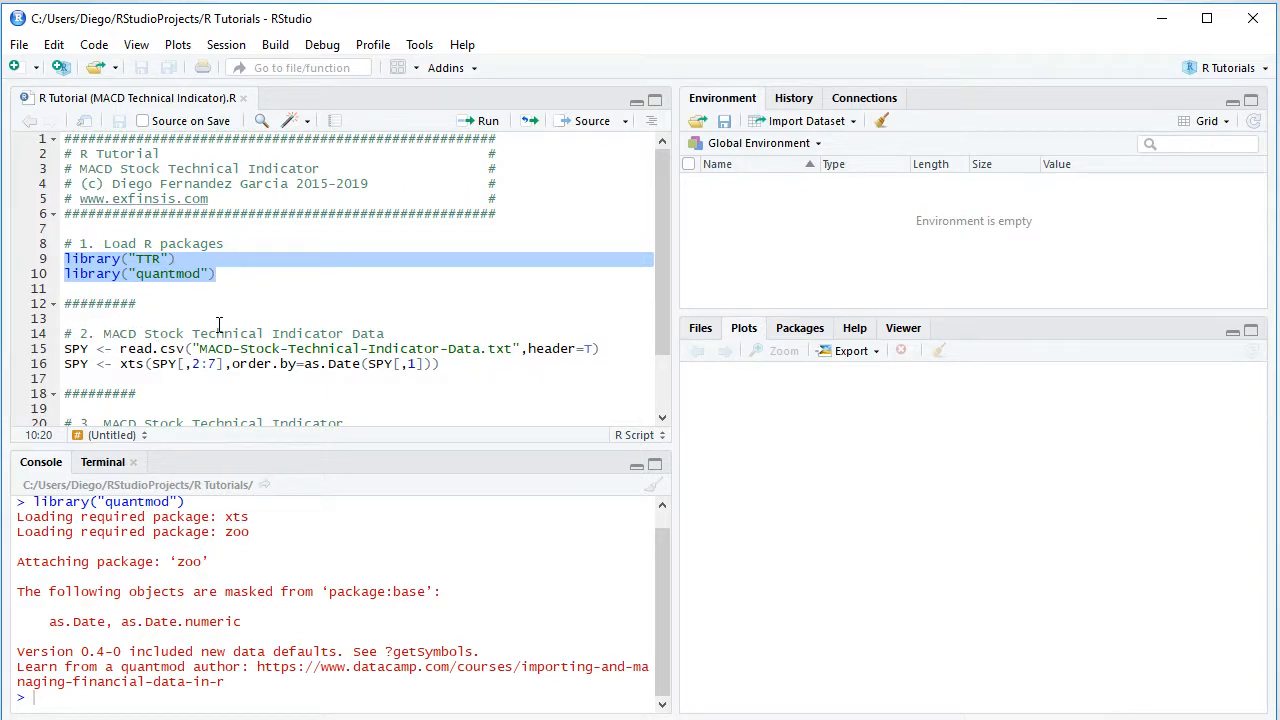
{"action": "mouse_move", "coordinate": [436, 324]}
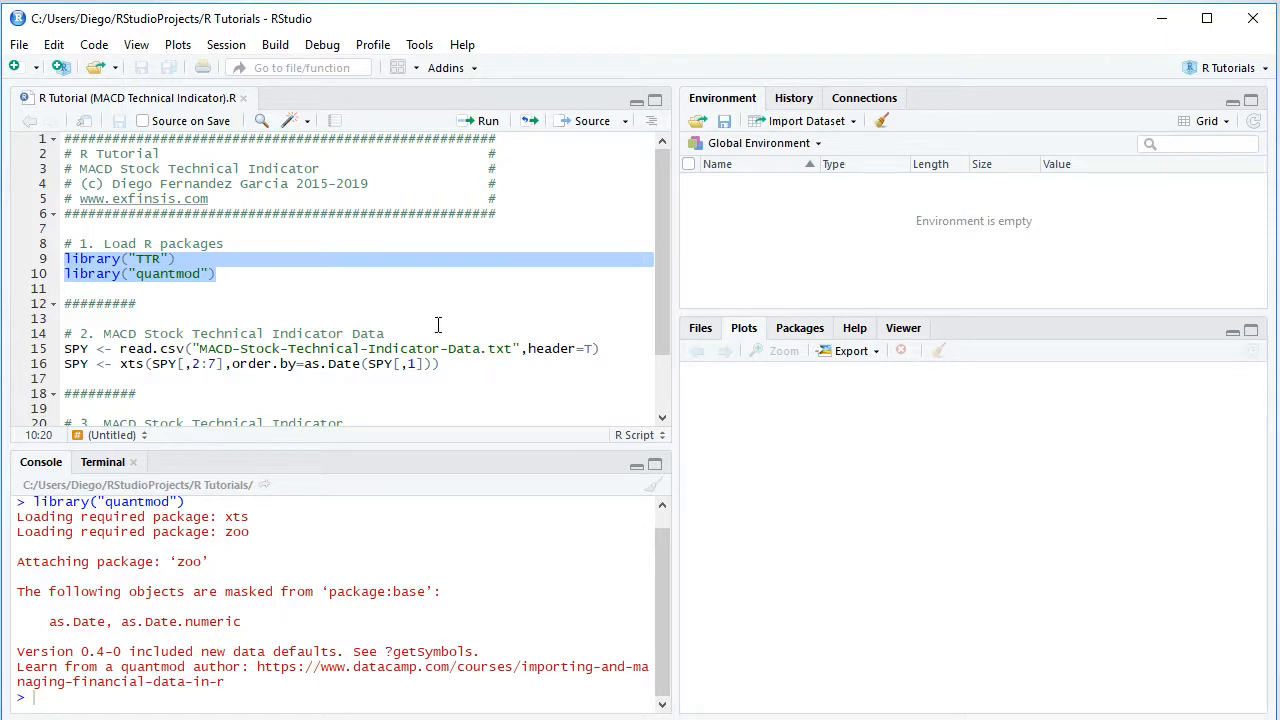
{"action": "mouse_move", "coordinate": [488, 324]}
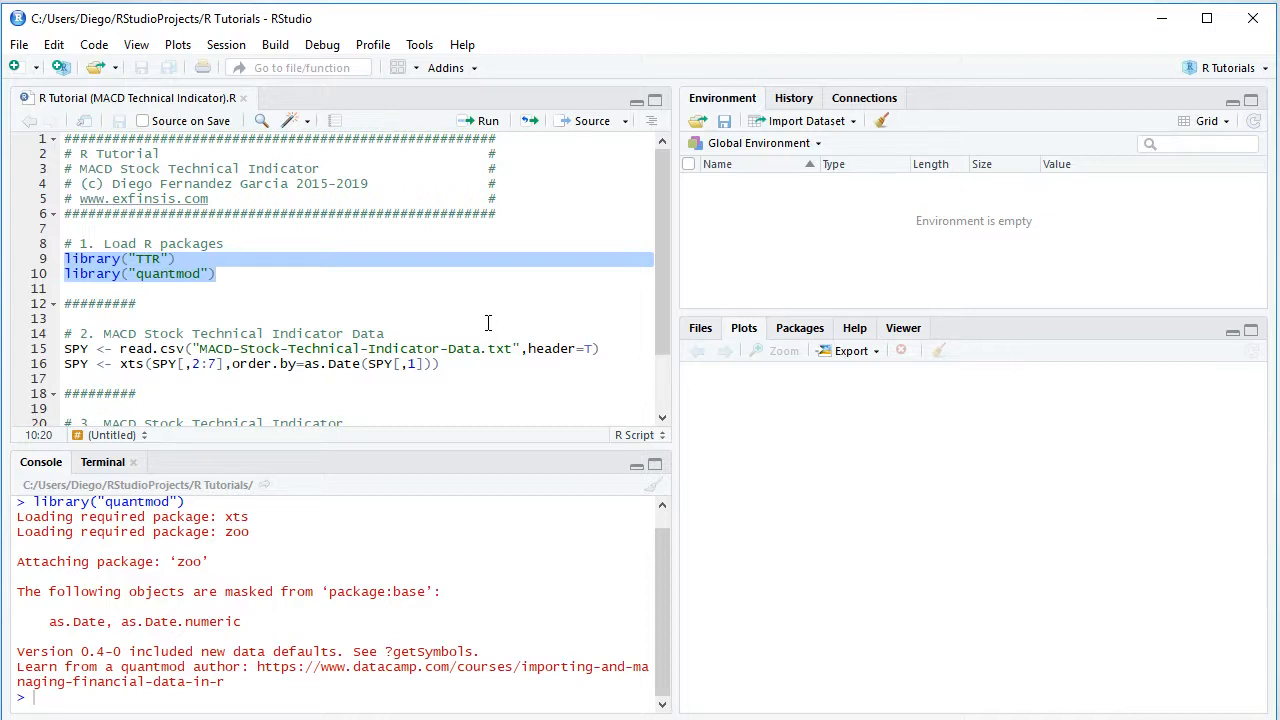
{"action": "mouse_move", "coordinate": [528, 320]}
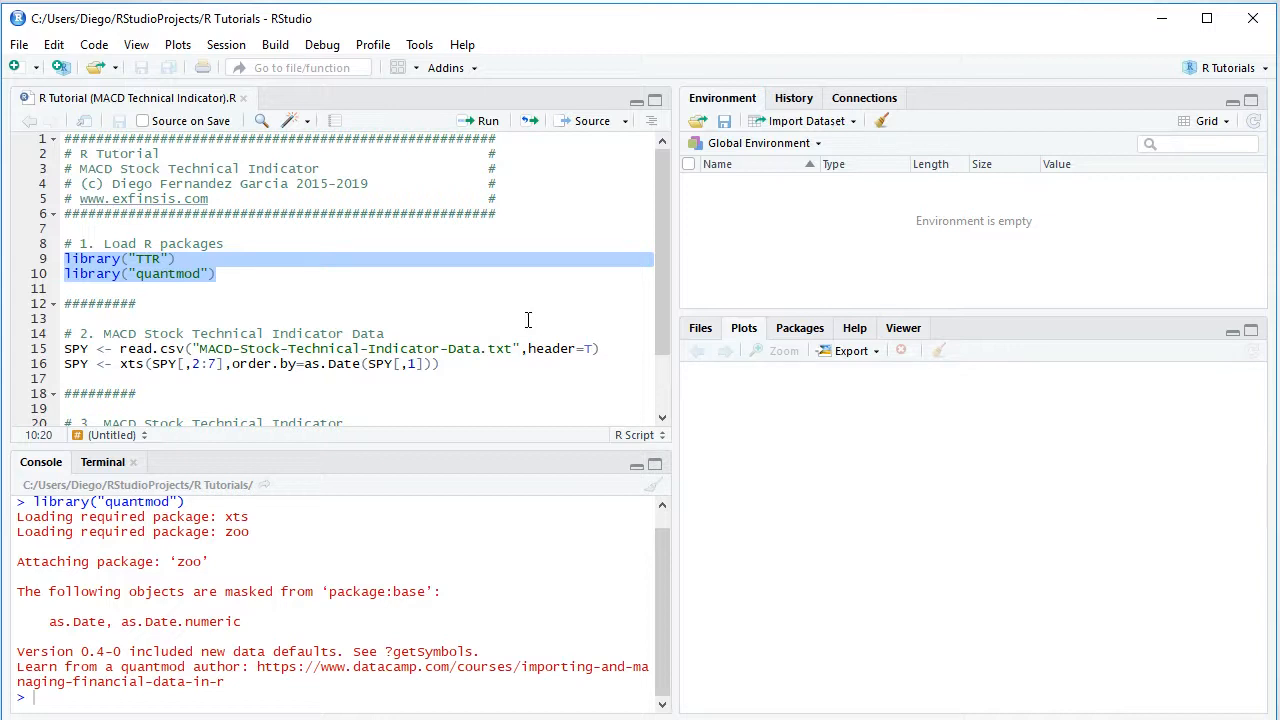
Run the read.csv line to import SPY as a 252-row, 7-column data frame
{"action": "left_click", "coordinate": [64, 348]}
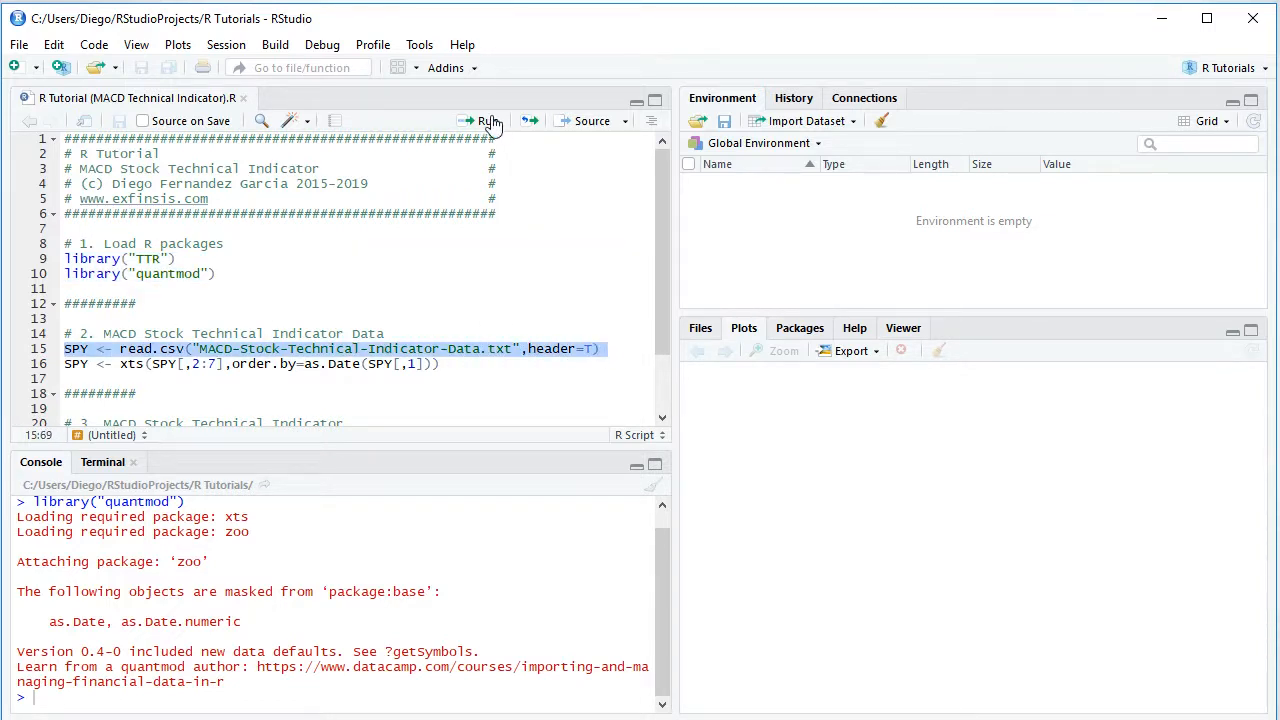
{"action": "left_click", "coordinate": [488, 120]}
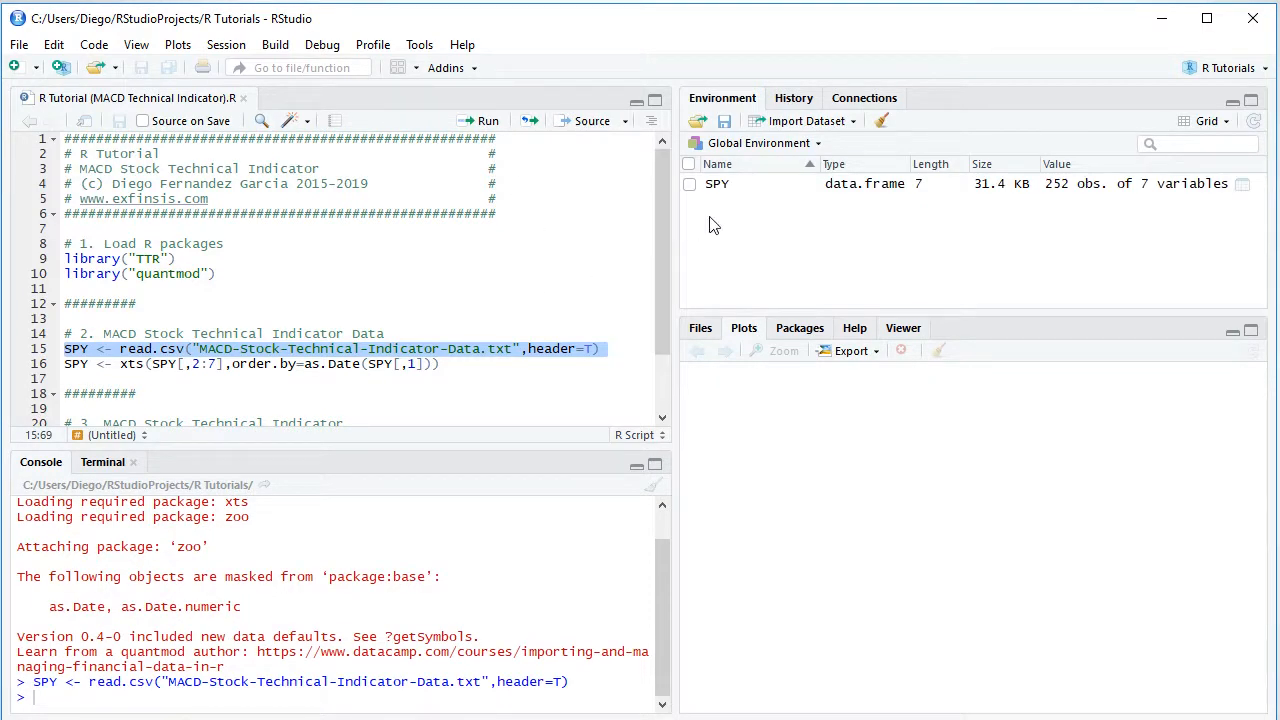
{"action": "mouse_move", "coordinate": [752, 188]}
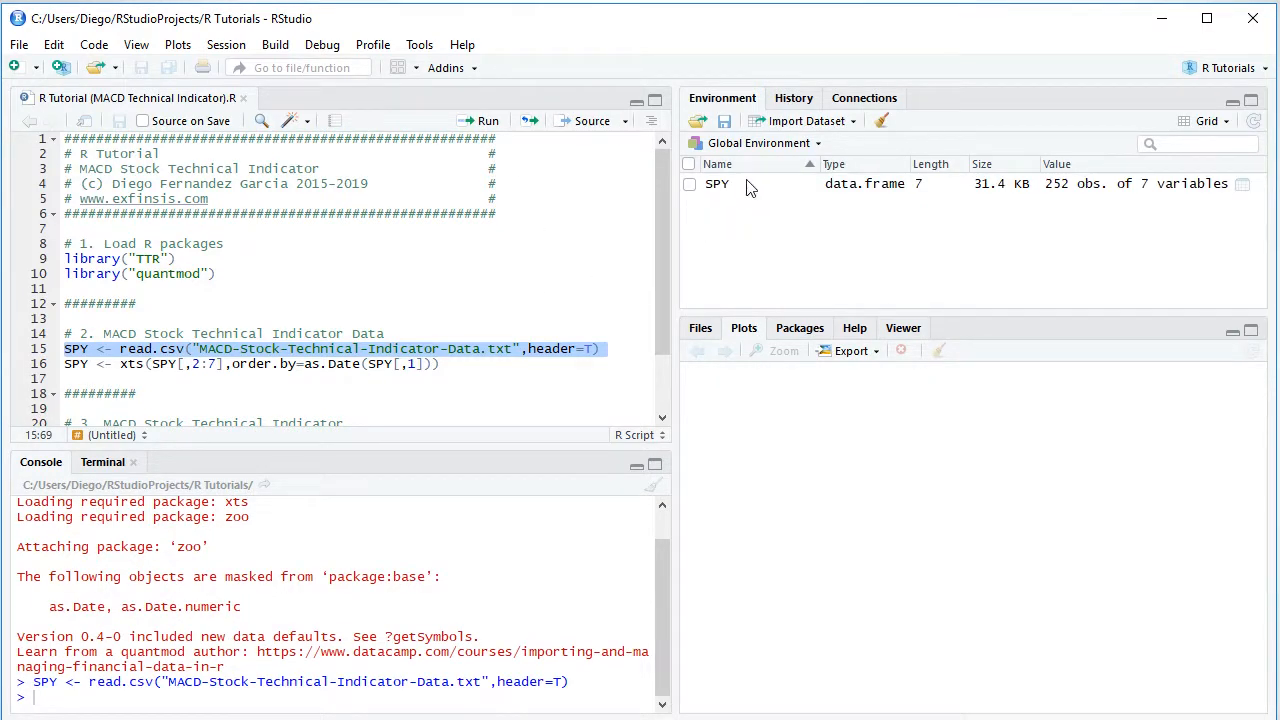
{"action": "mouse_move", "coordinate": [862, 200]}
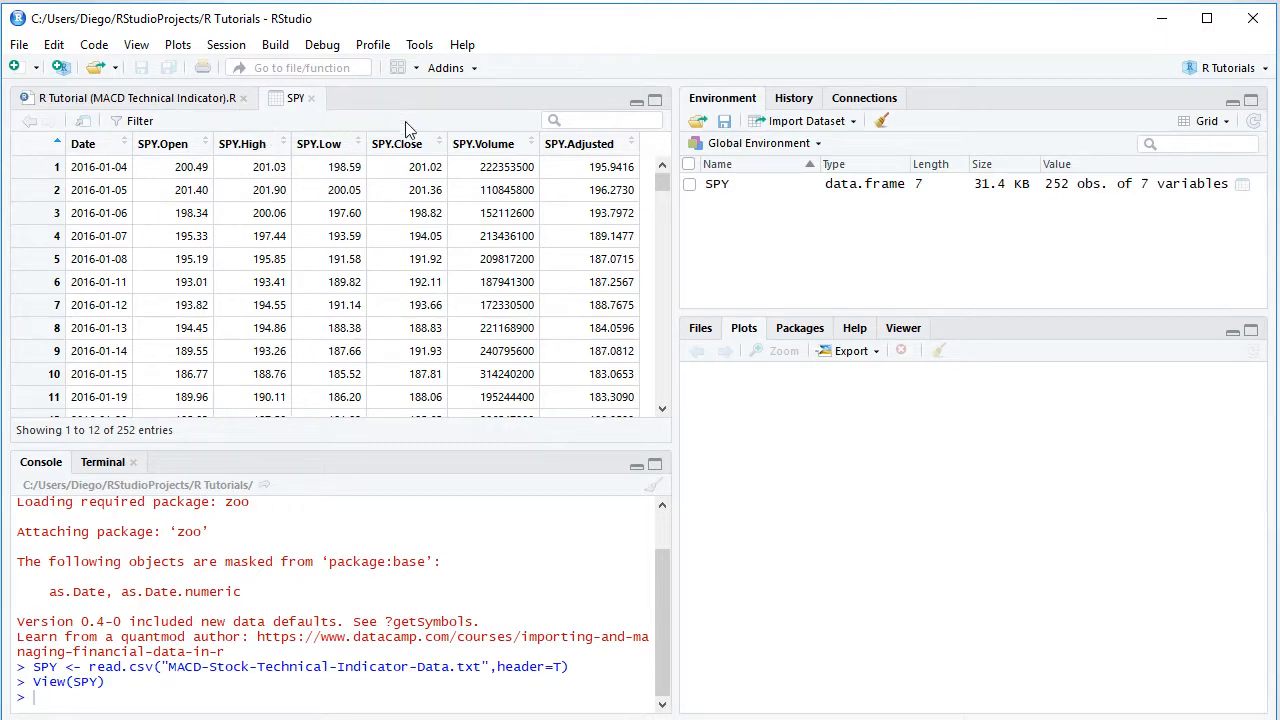
{"action": "mouse_move", "coordinate": [568, 110]}
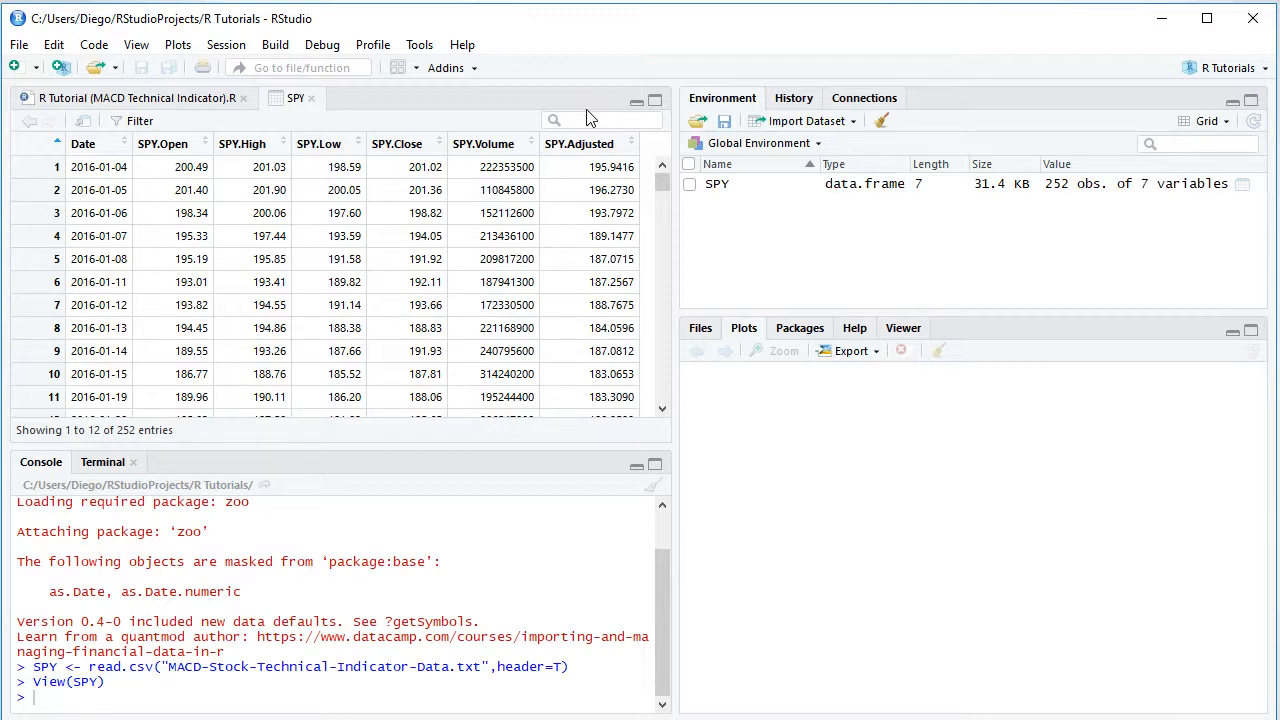
{"action": "mouse_move", "coordinate": [164, 128]}
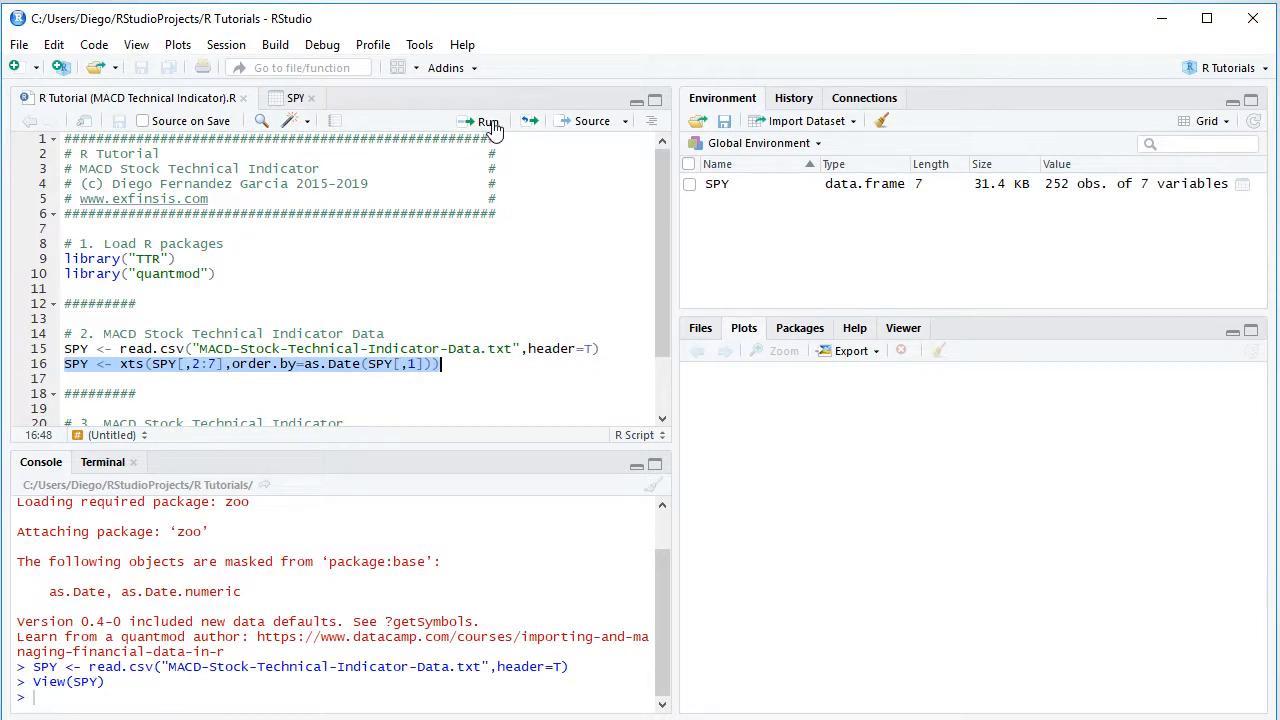
Run the xts() conversion so SPY becomes a date-indexed time series and view its table
{"action": "left_click", "coordinate": [488, 122]}
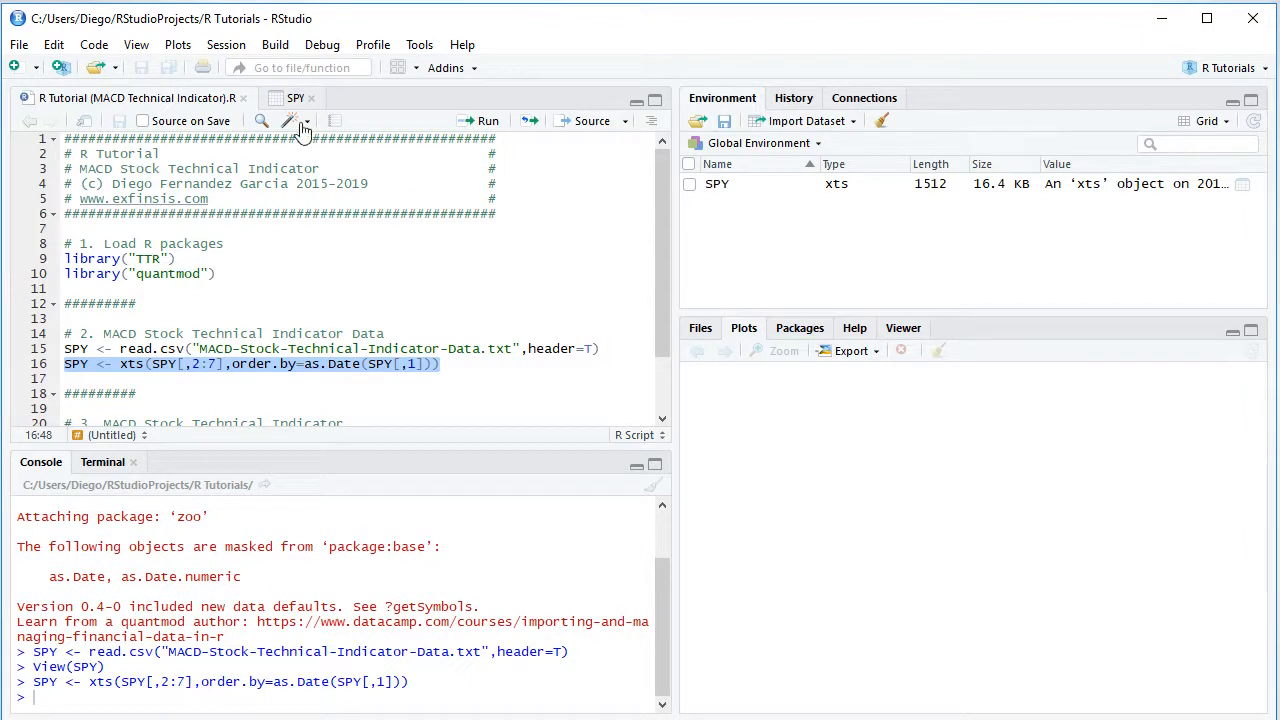
{"action": "left_click", "coordinate": [296, 98]}
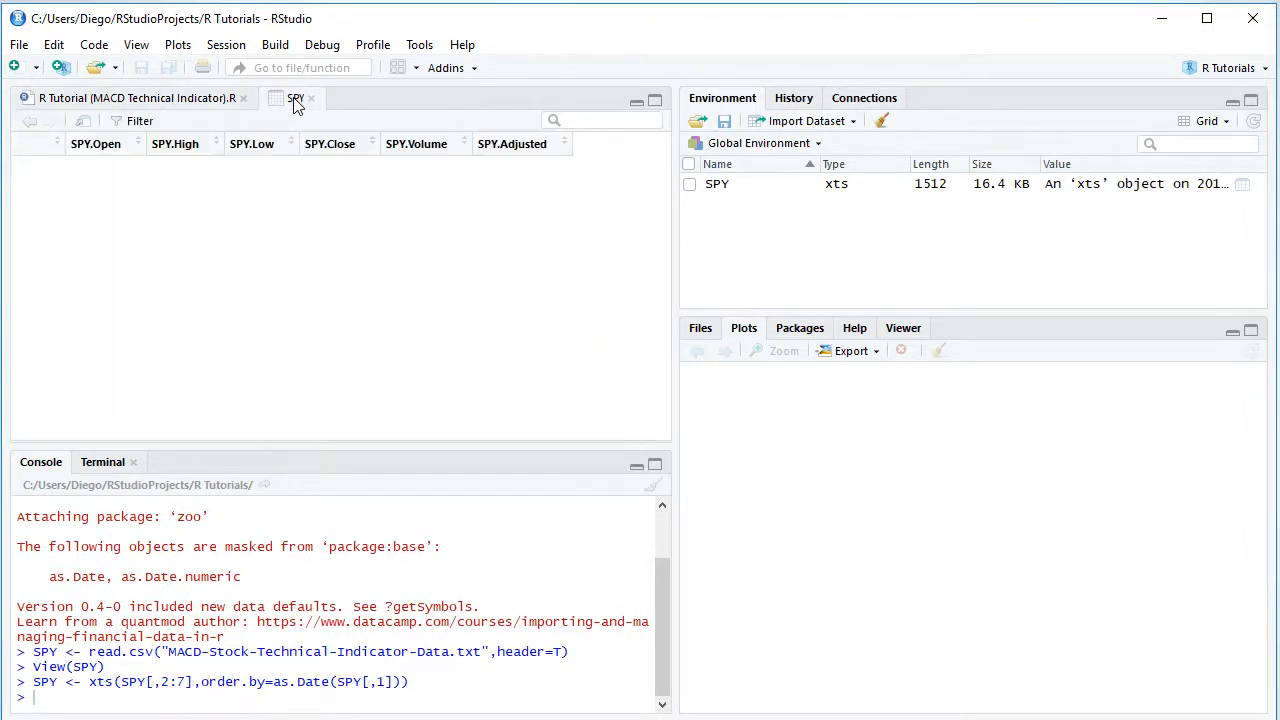
{"action": "left_click", "coordinate": [294, 96]}
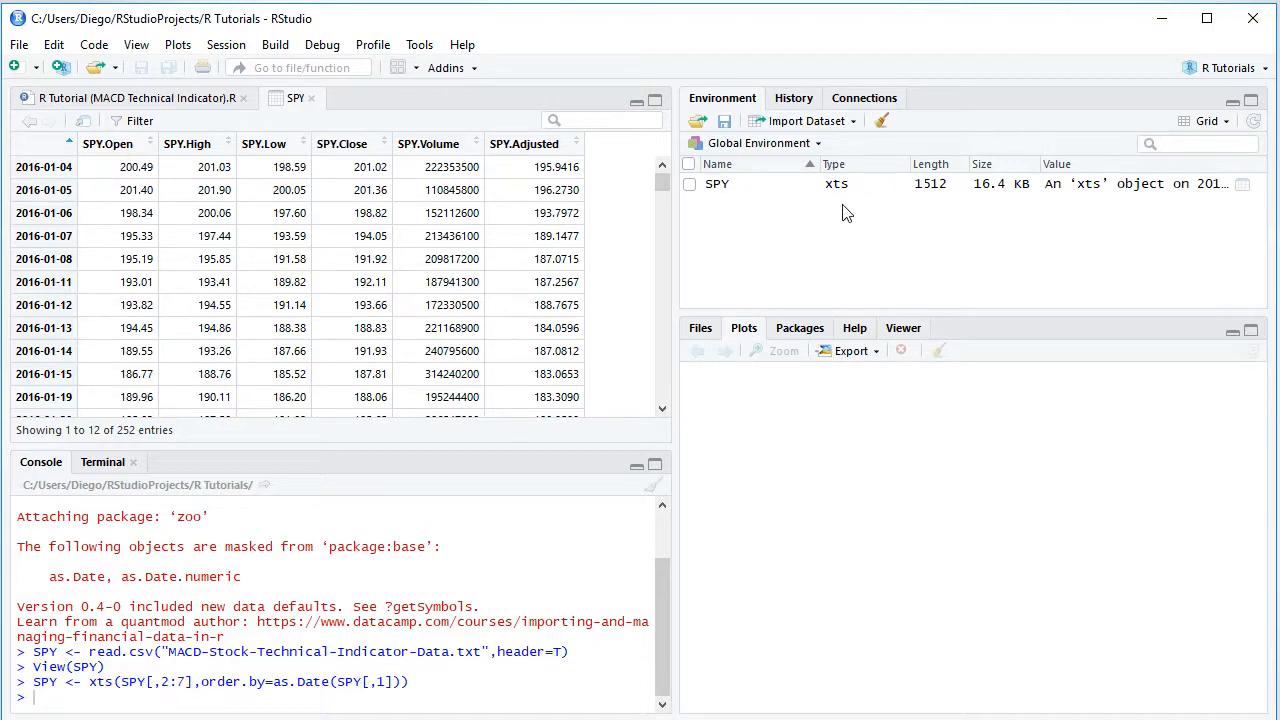
{"action": "mouse_move", "coordinate": [844, 212]}
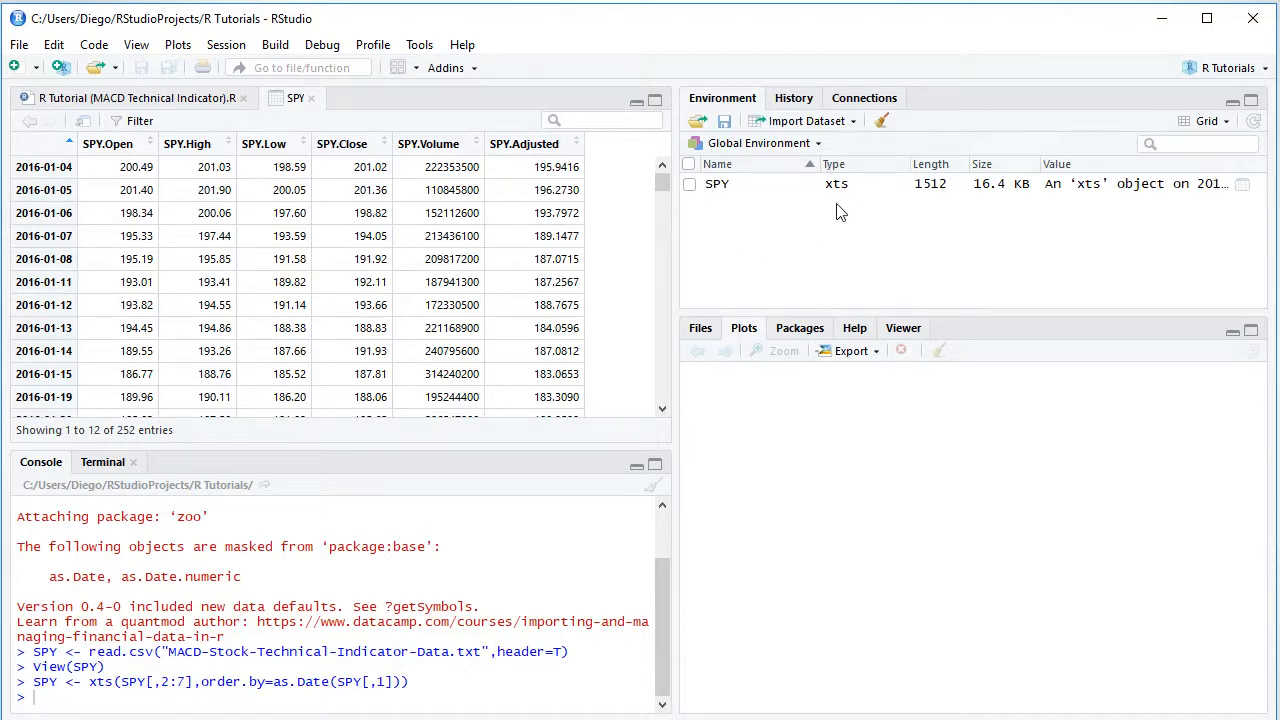
{"action": "mouse_move", "coordinate": [744, 244]}
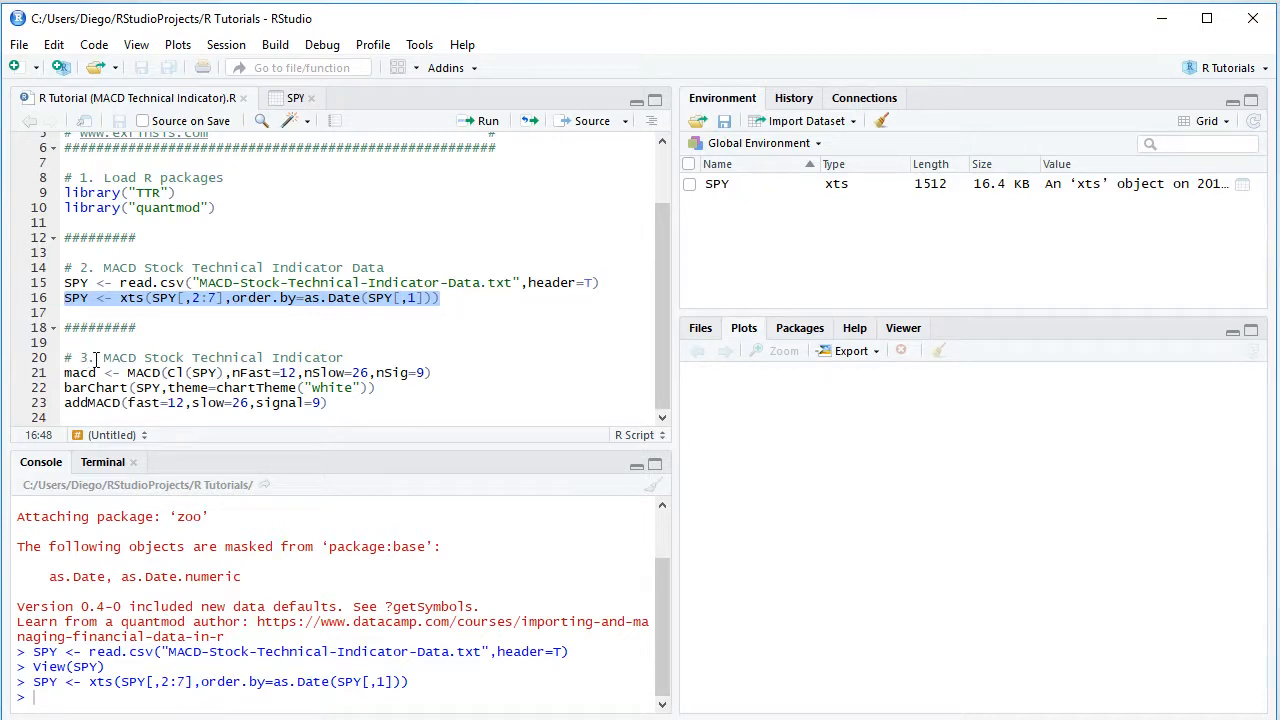
{"action": "mouse_move", "coordinate": [140, 356]}
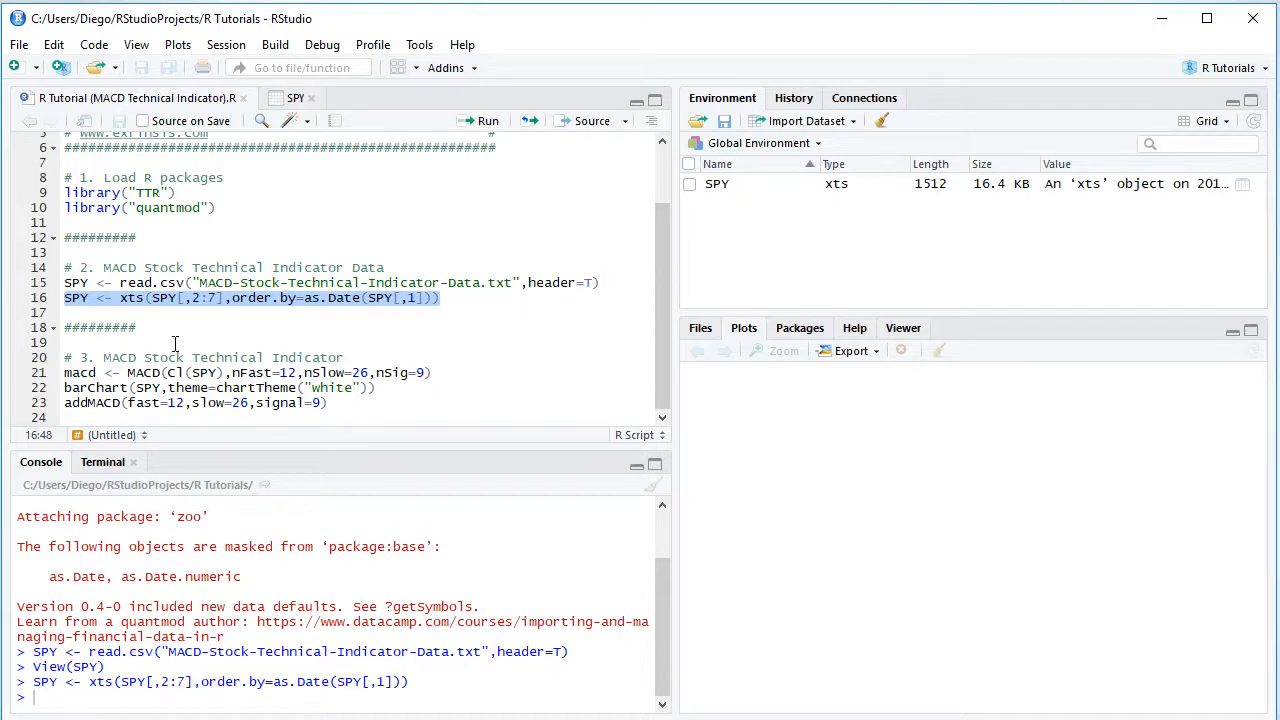
{"action": "mouse_move", "coordinate": [176, 356]}
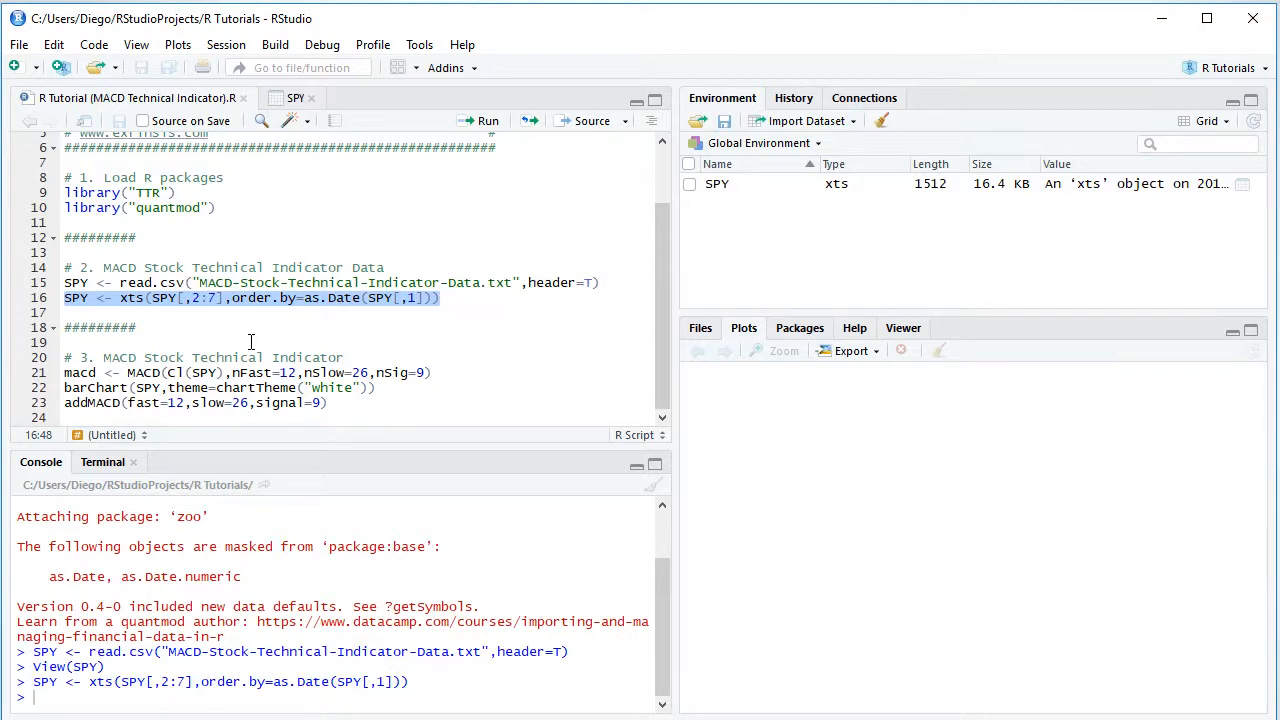
{"action": "mouse_move", "coordinate": [272, 338]}
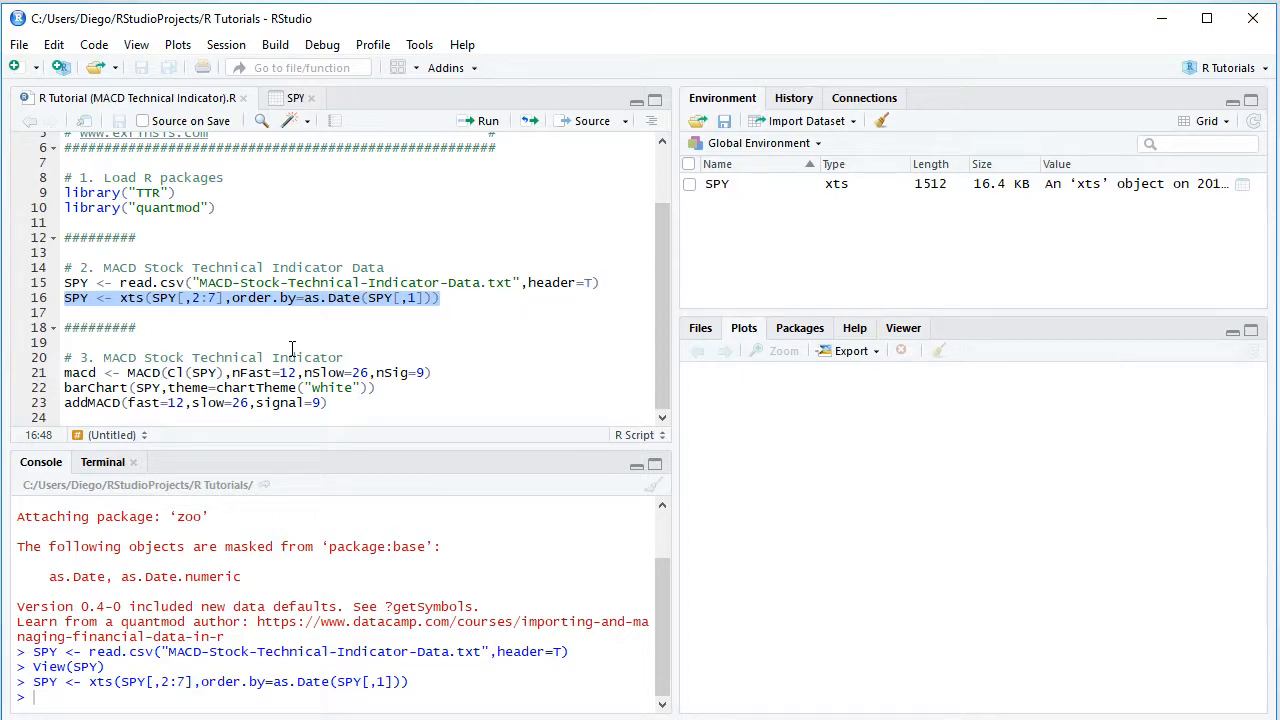
{"action": "mouse_move", "coordinate": [368, 350]}
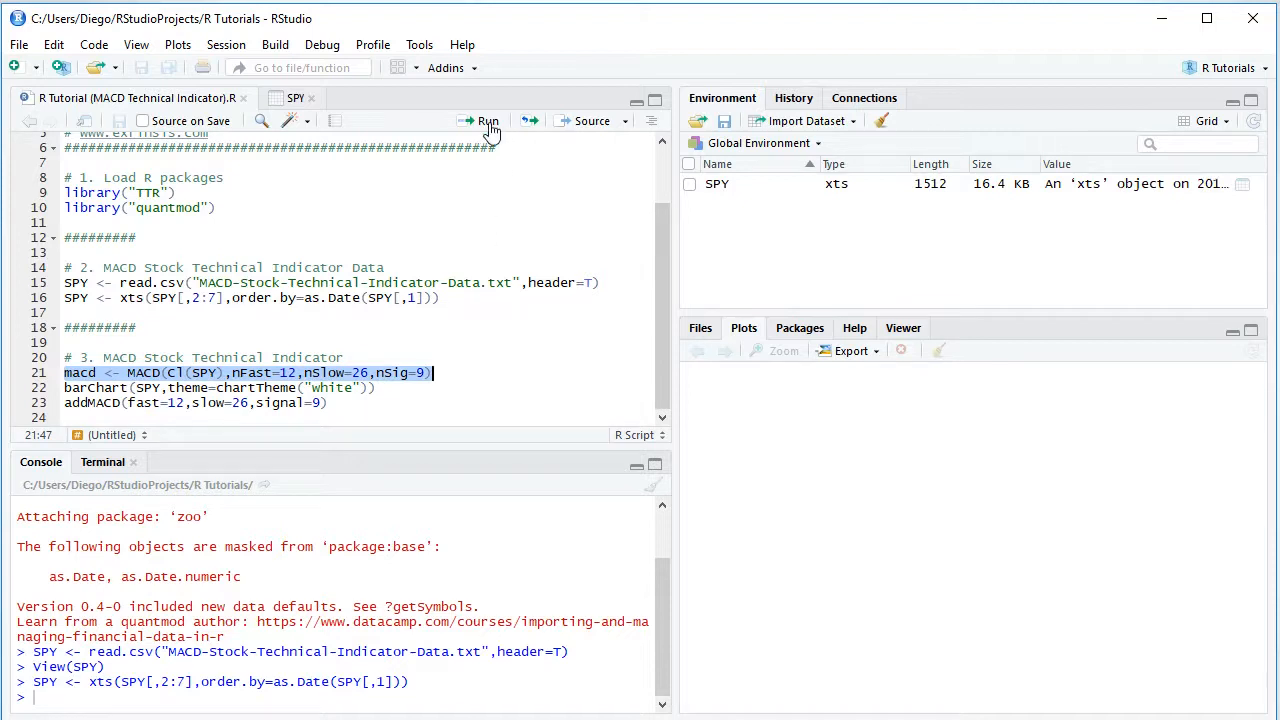
Run the MACD() call on SPY closing prices with fast 12, slow 26, signal 9
{"action": "left_click", "coordinate": [486, 120]}
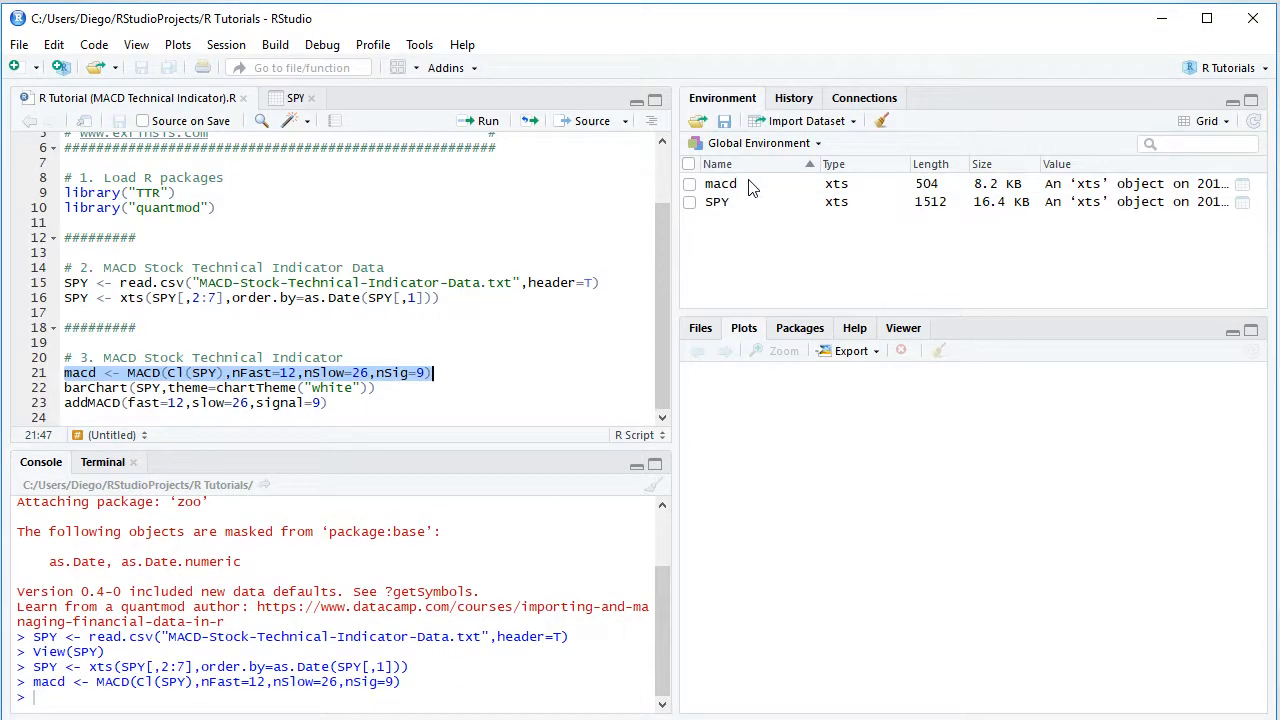
{"action": "mouse_move", "coordinate": [1216, 204]}
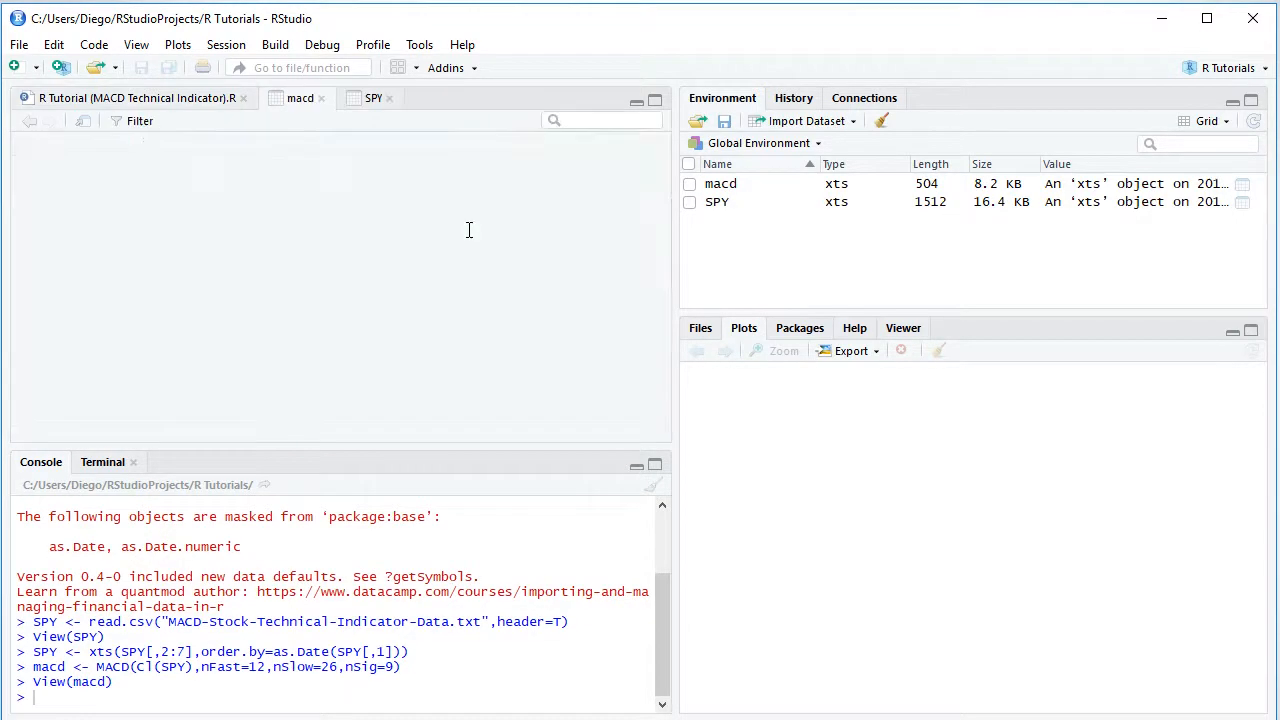
View the macd table and scroll through its macd and signal columns by date
{"action": "left_click", "coordinate": [300, 96]}
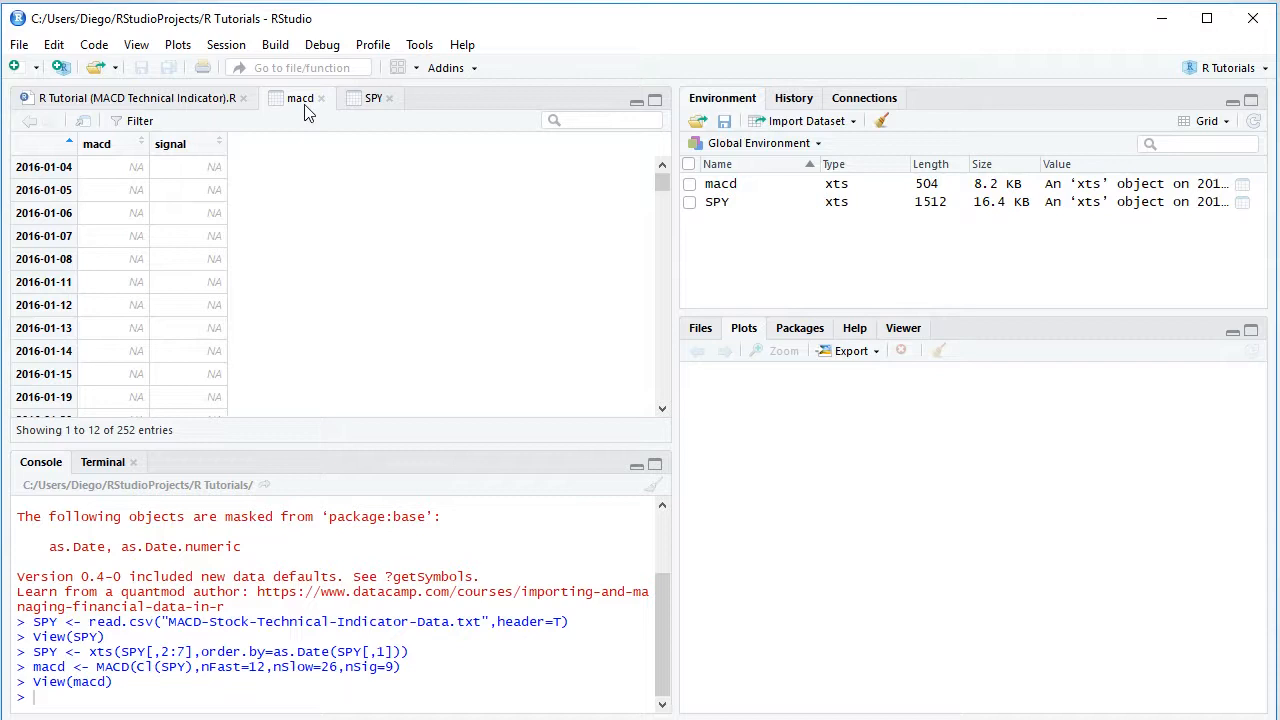
{"action": "mouse_move", "coordinate": [120, 160]}
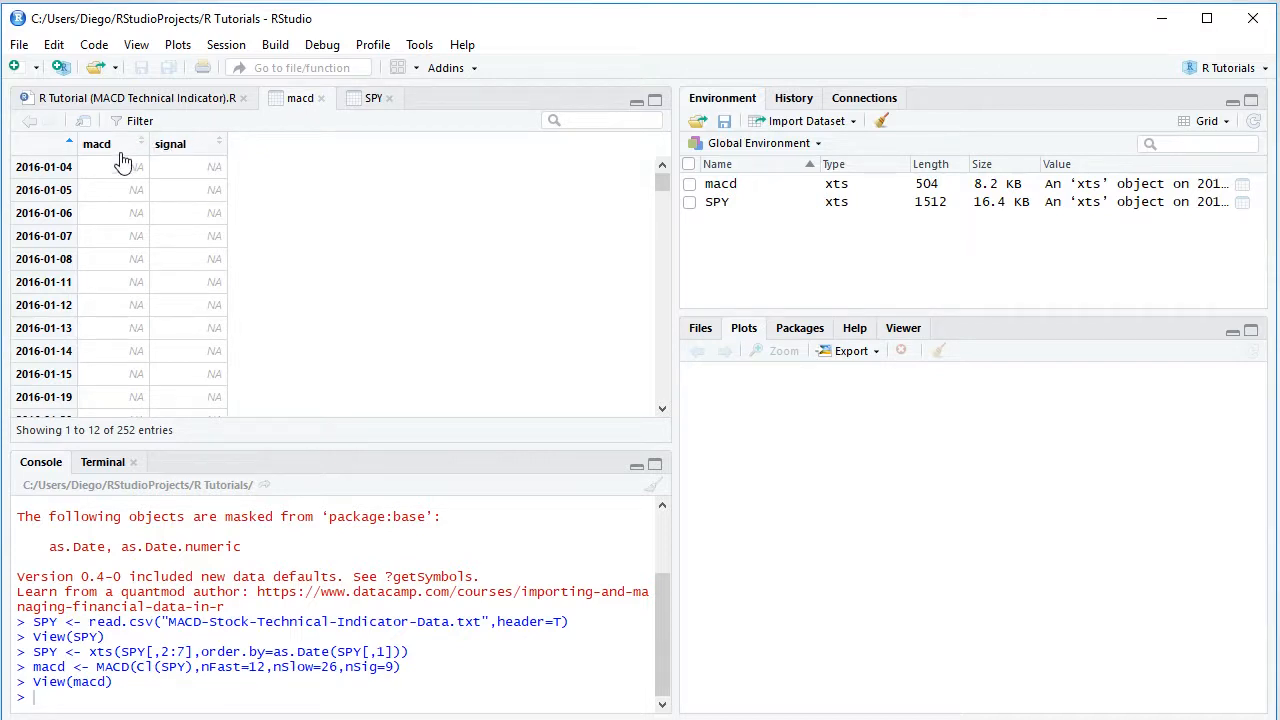
{"action": "mouse_move", "coordinate": [190, 150]}
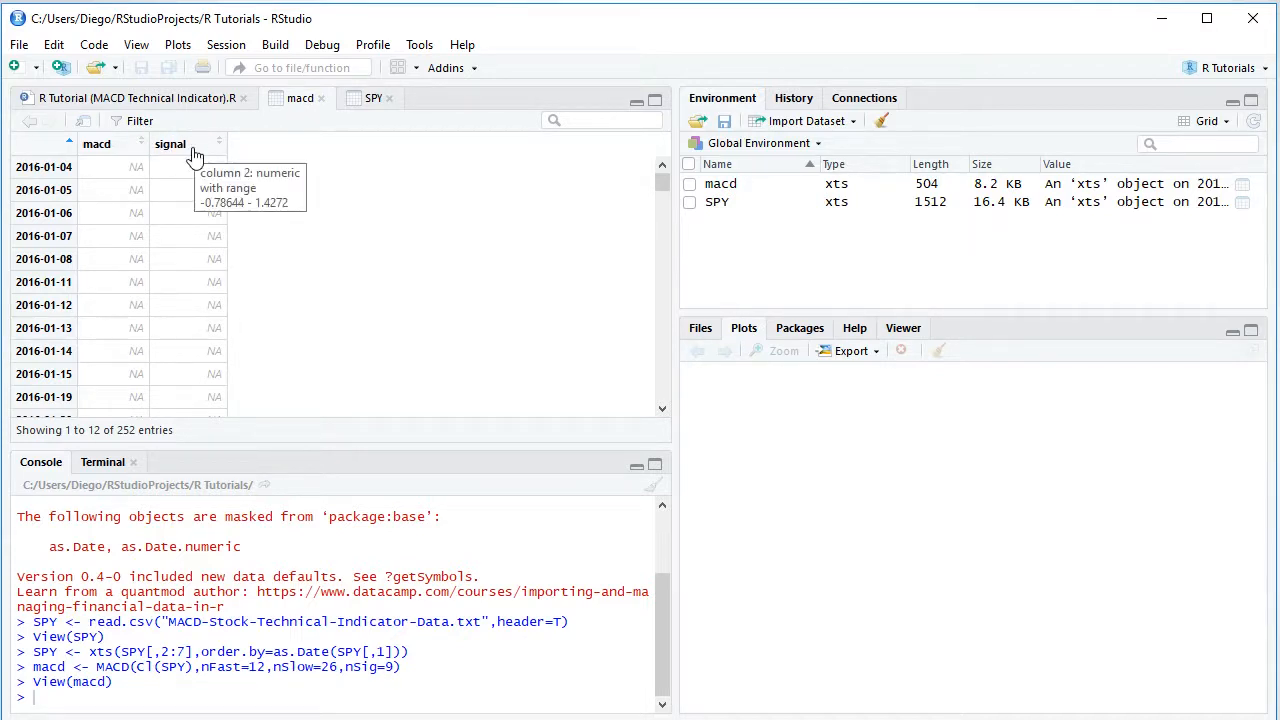
{"action": "mouse_move", "coordinate": [672, 408]}
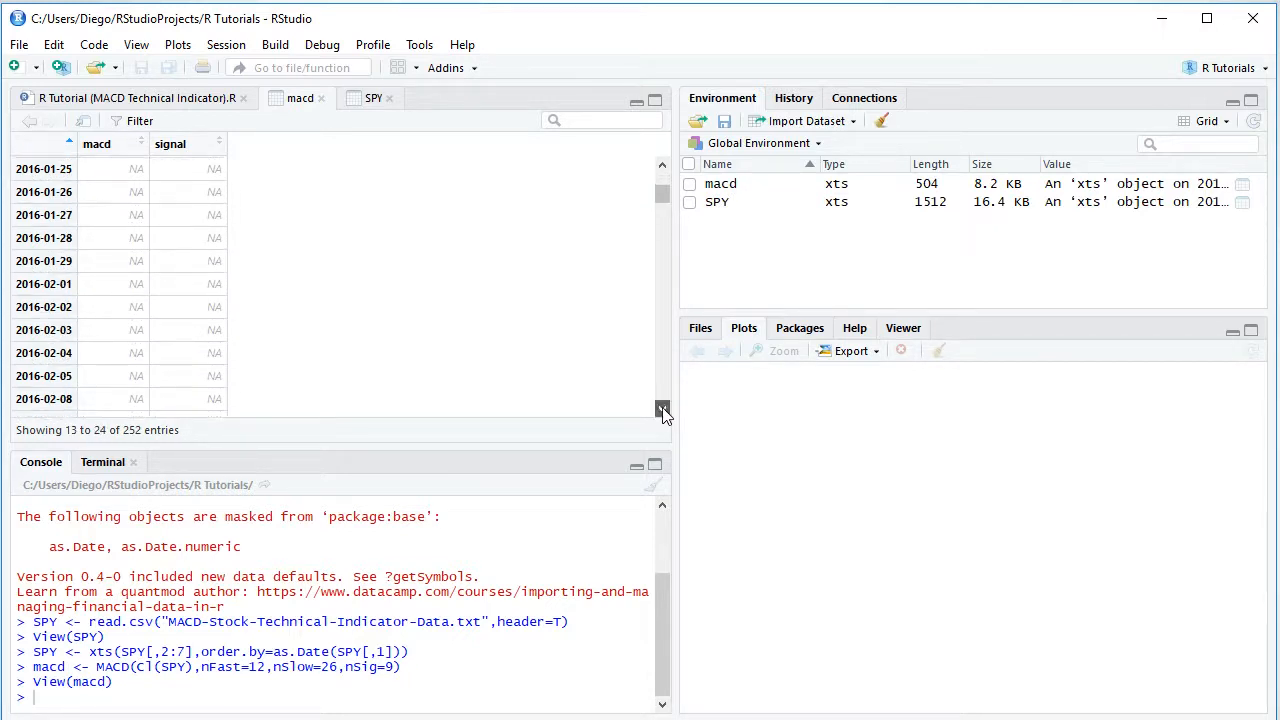
{"action": "scroll", "scroll_direction": "down", "scroll_amount": 3}
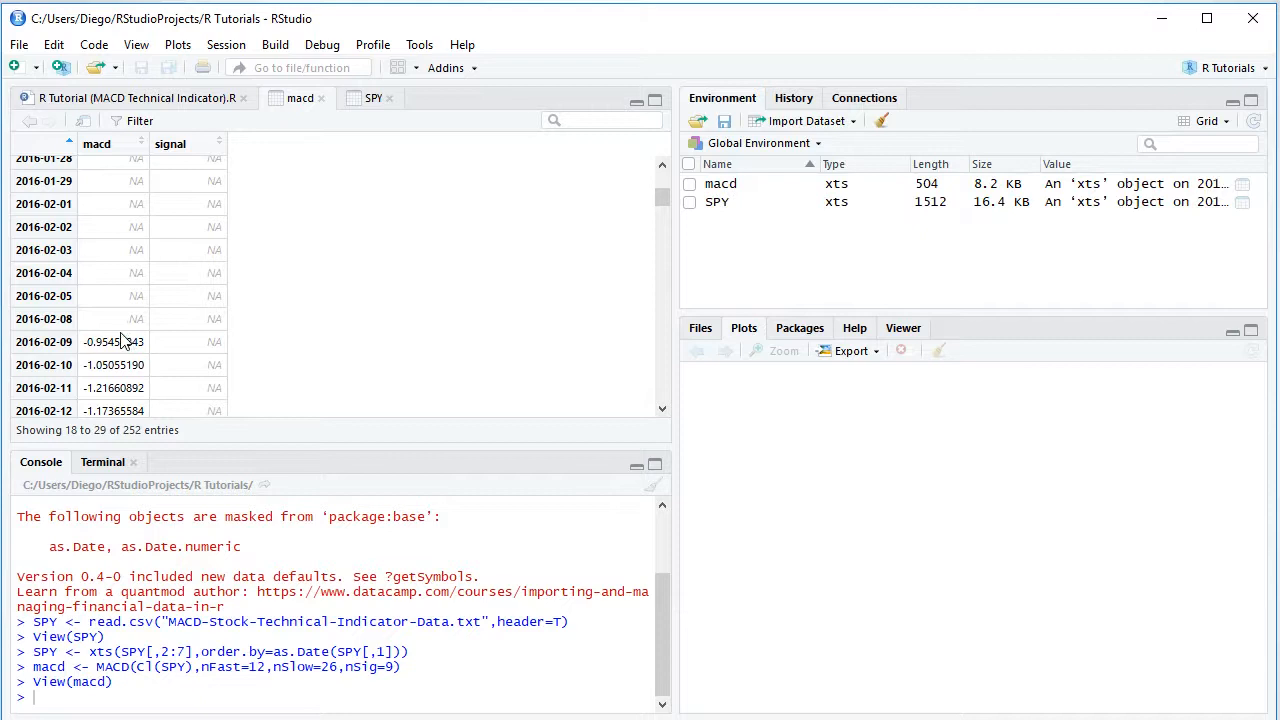
{"action": "mouse_move", "coordinate": [200, 342]}
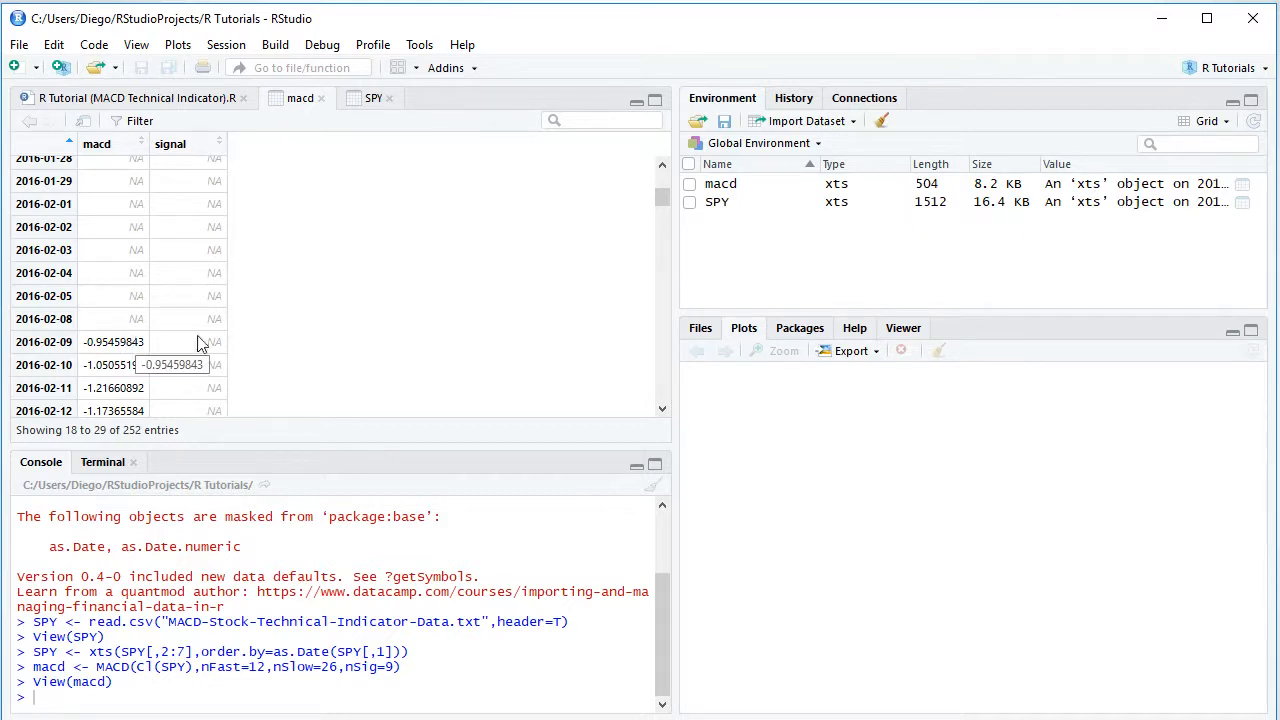
{"action": "scroll", "scroll_direction": "down", "scroll_amount": 3}
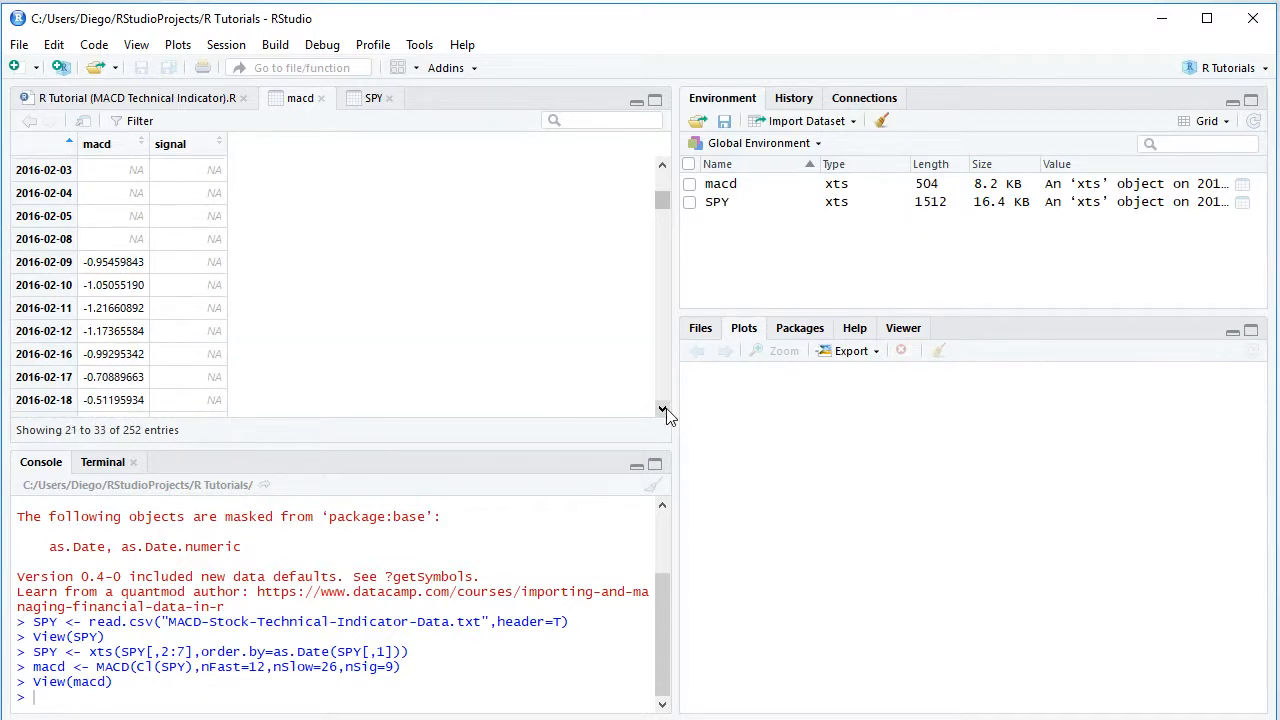
{"action": "scroll", "scroll_direction": "down", "scroll_amount": 3}
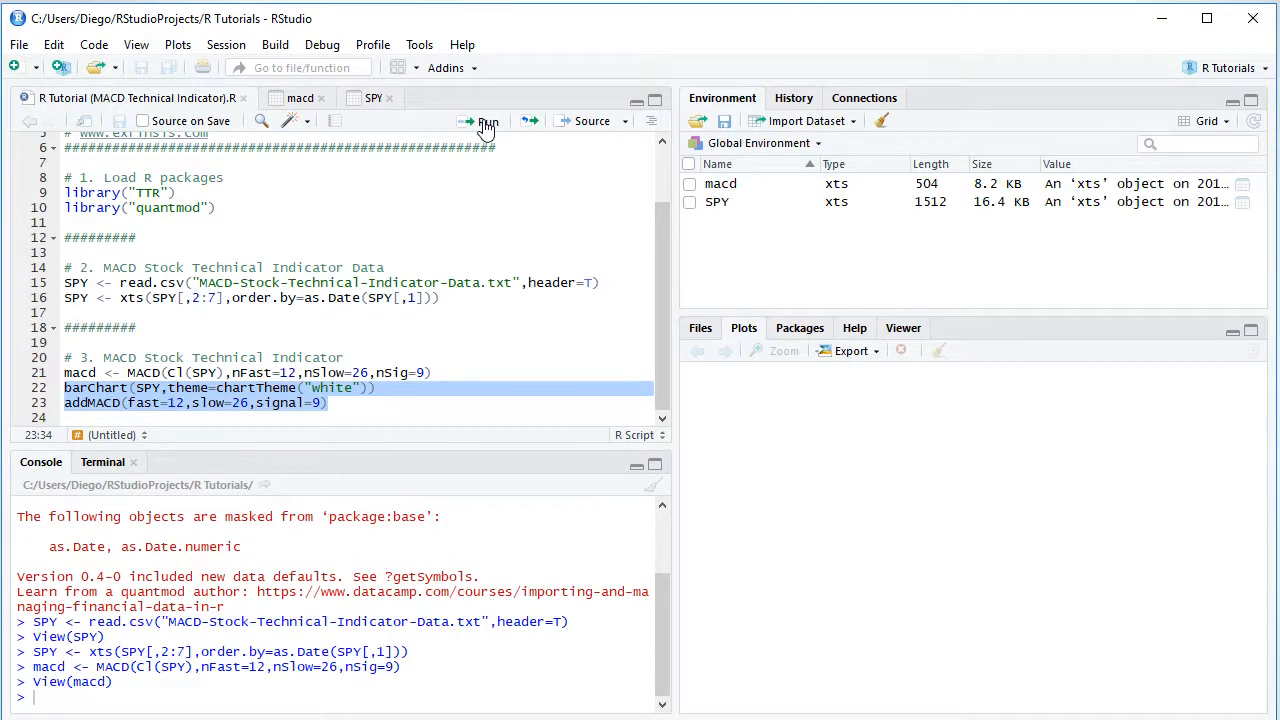
Run barChart(SPY) with the white theme and addMACD(12, 26, 9) to plot the chart
{"action": "left_click", "coordinate": [488, 122]}
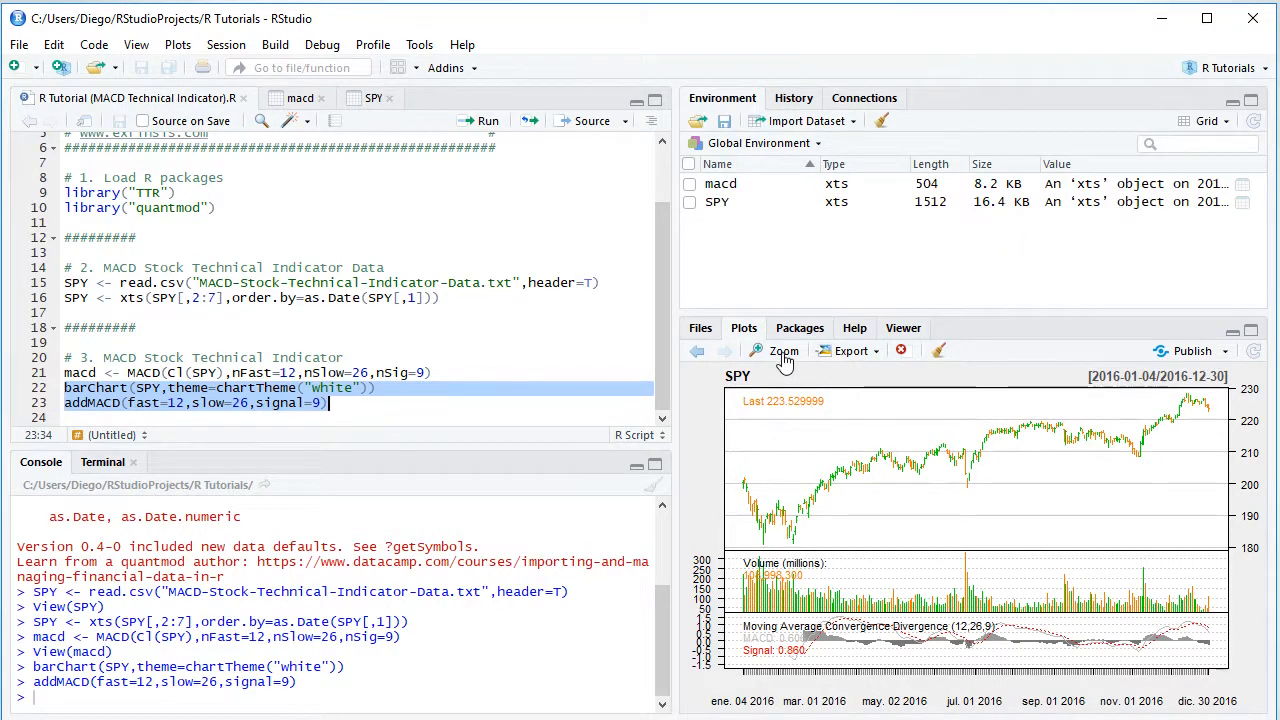
{"action": "left_click", "coordinate": [784, 350]}
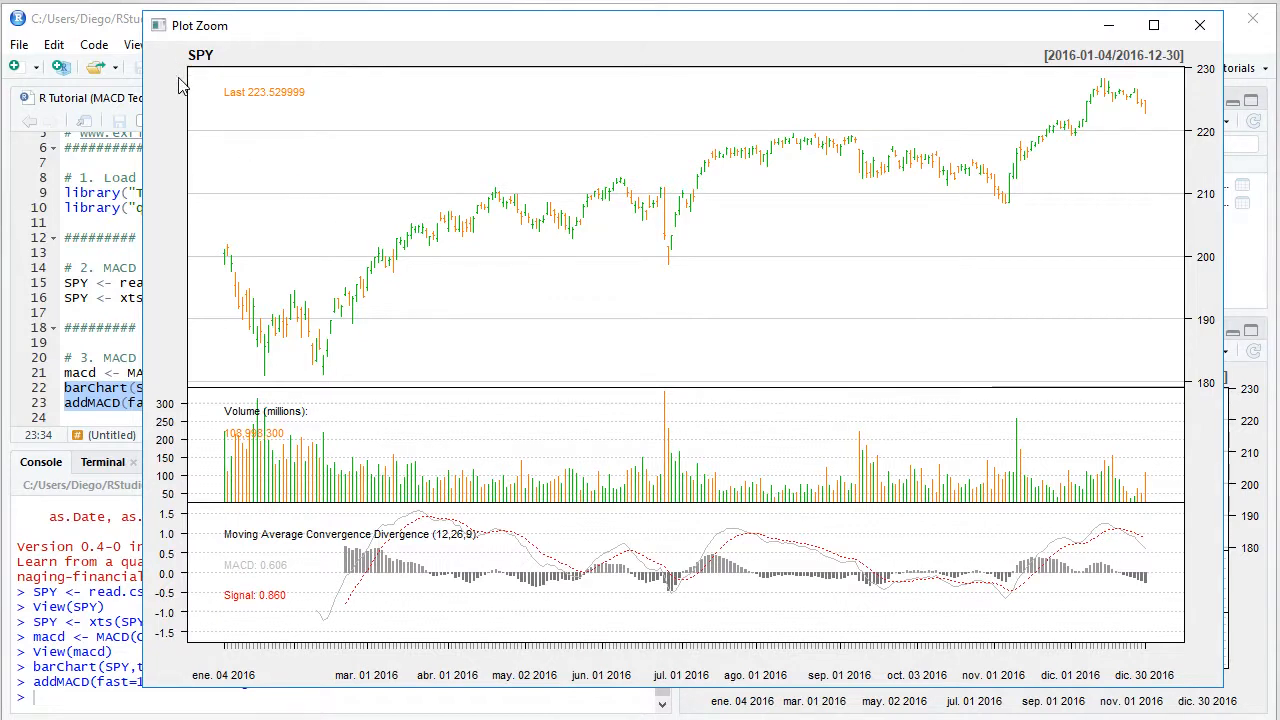
{"action": "mouse_move", "coordinate": [180, 376]}
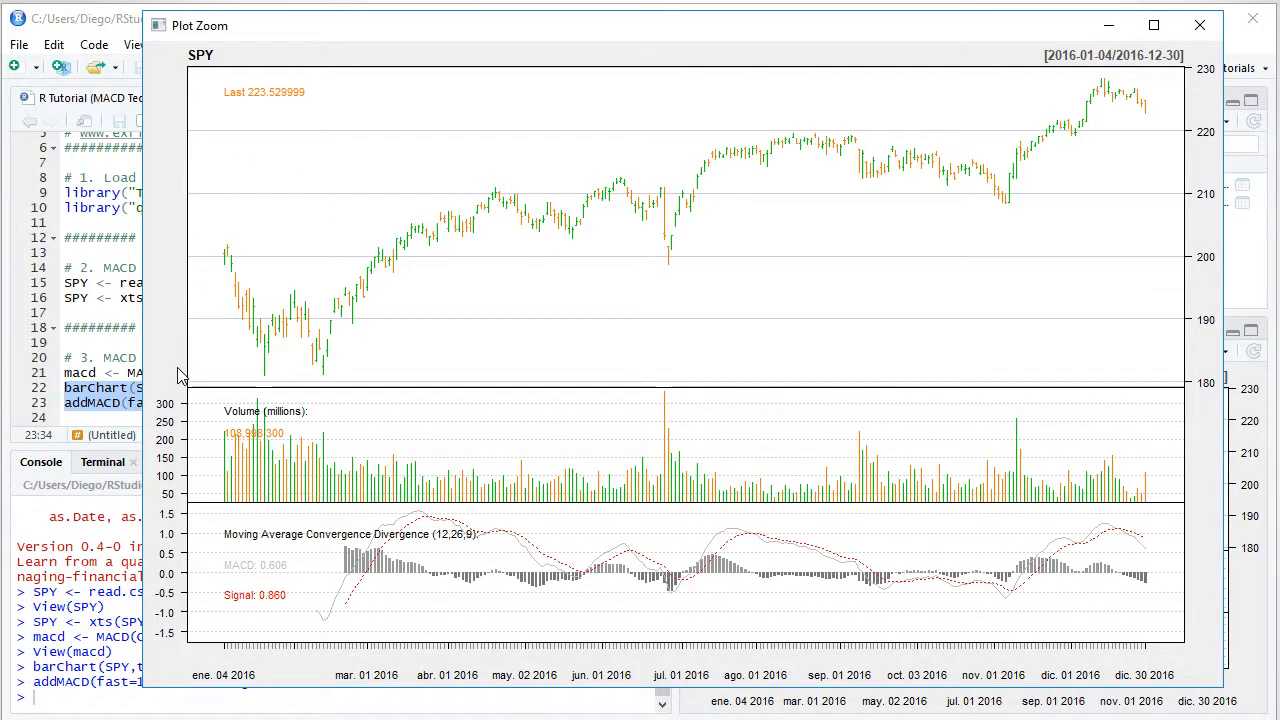
{"action": "mouse_move", "coordinate": [1184, 70]}
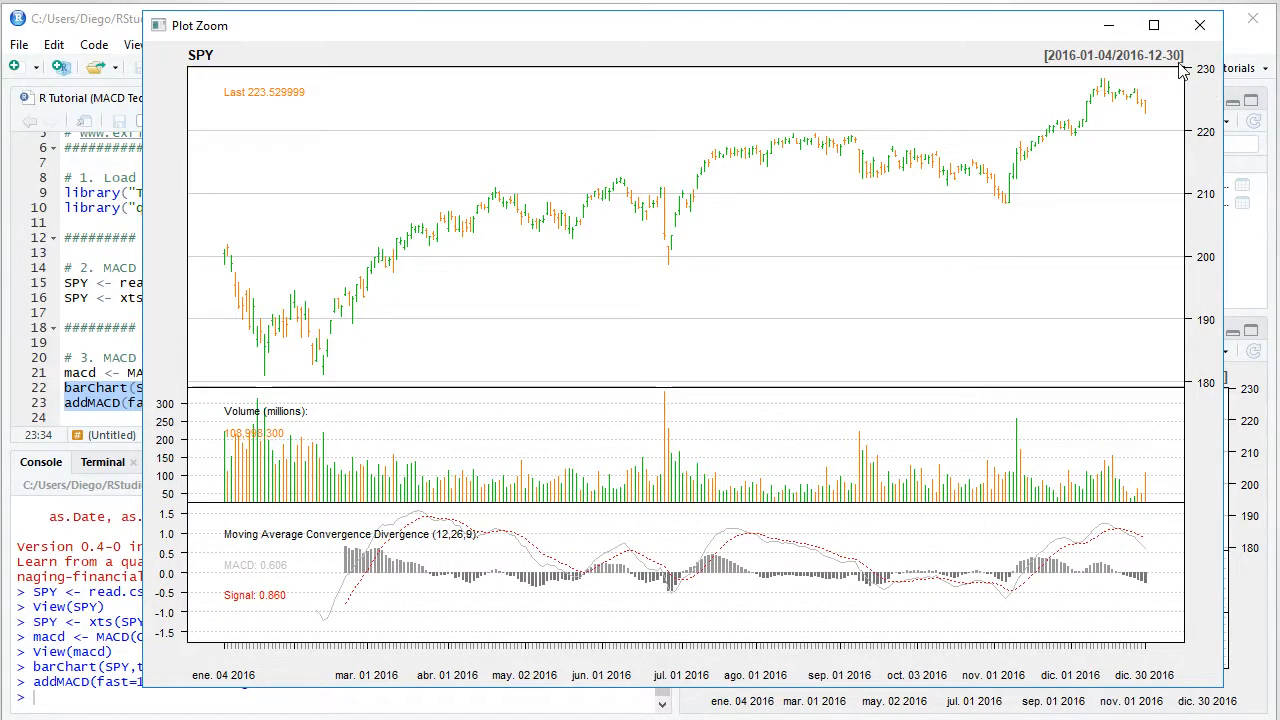
{"action": "mouse_move", "coordinate": [232, 252]}
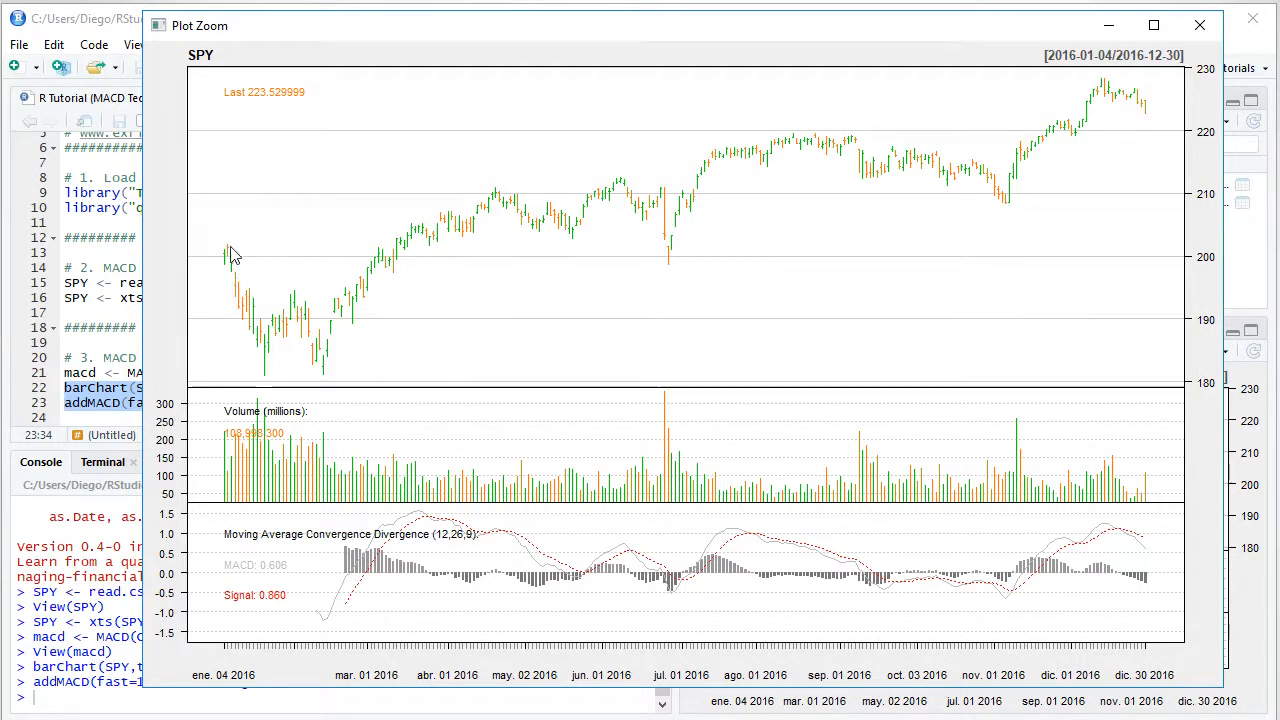
{"action": "mouse_move", "coordinate": [224, 258]}
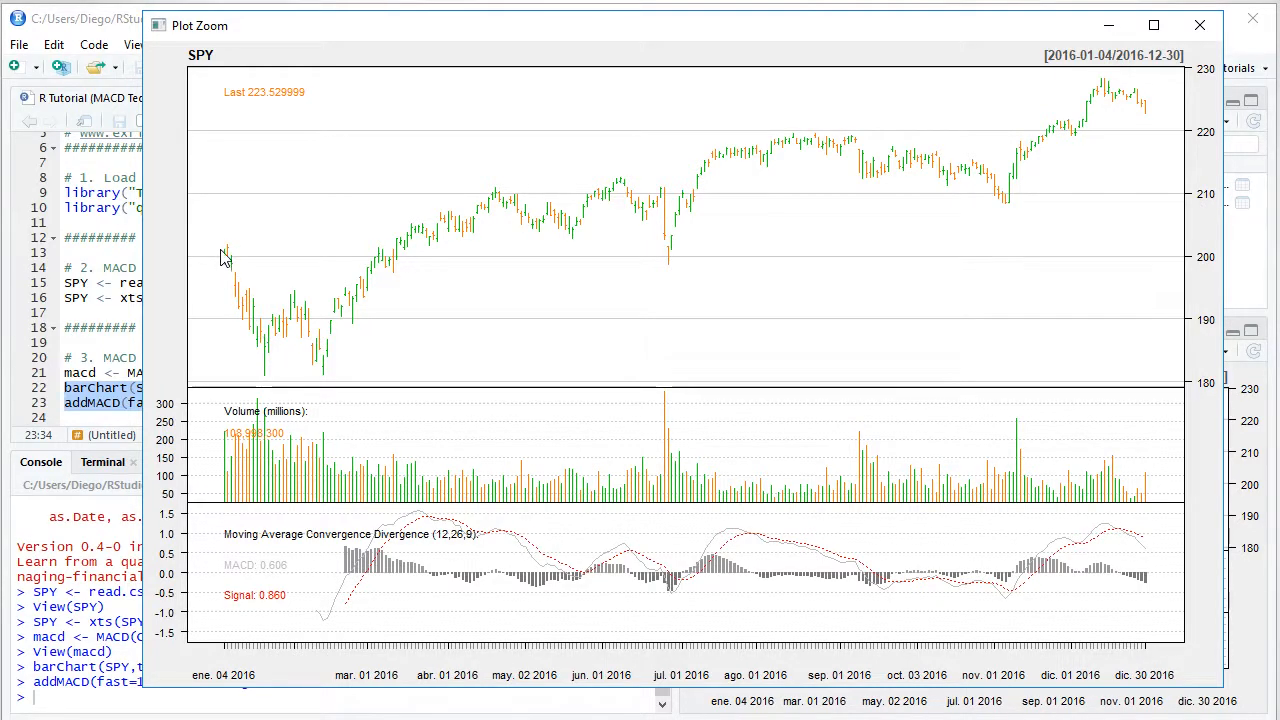
{"action": "mouse_move", "coordinate": [228, 268]}
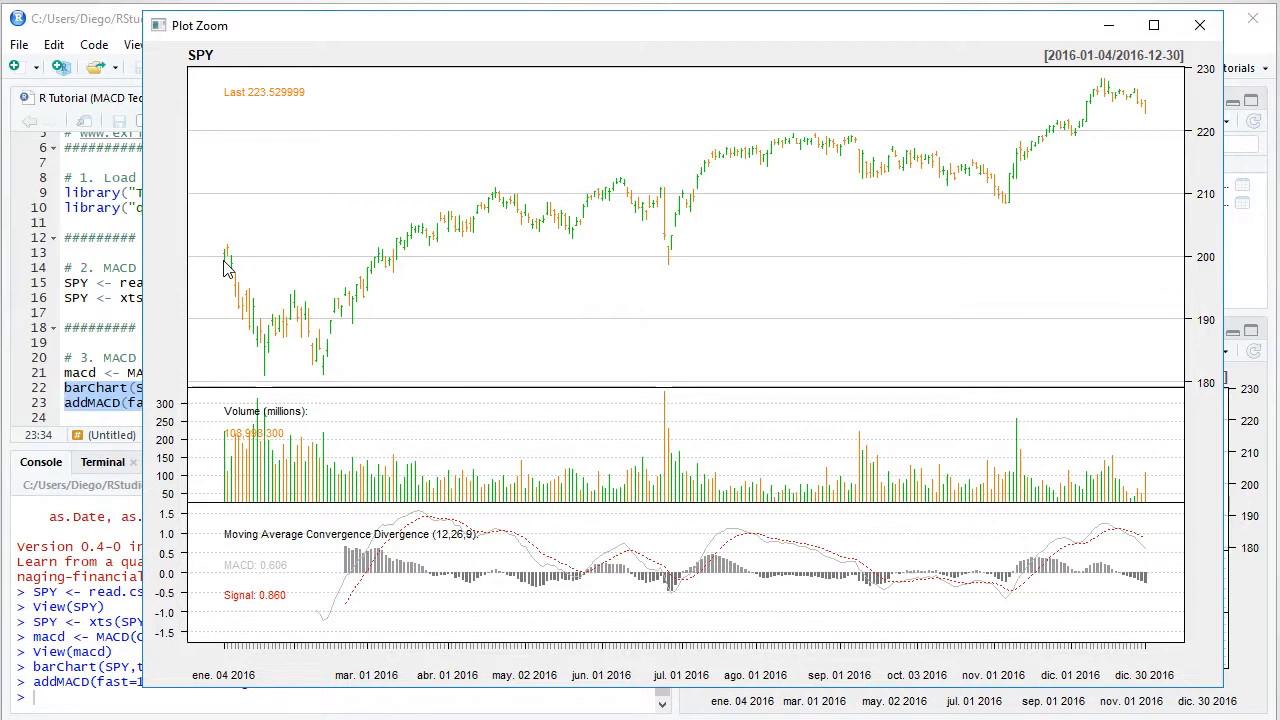
{"action": "mouse_move", "coordinate": [232, 260]}
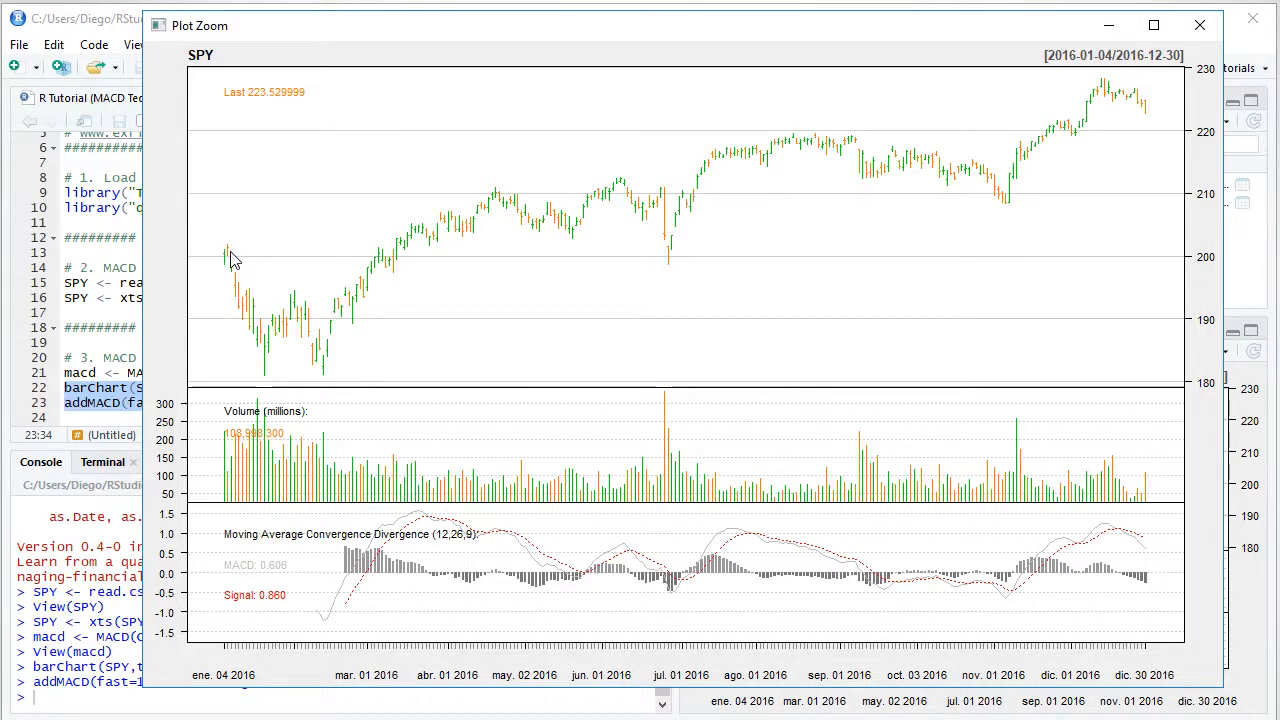
{"action": "mouse_move", "coordinate": [204, 398]}
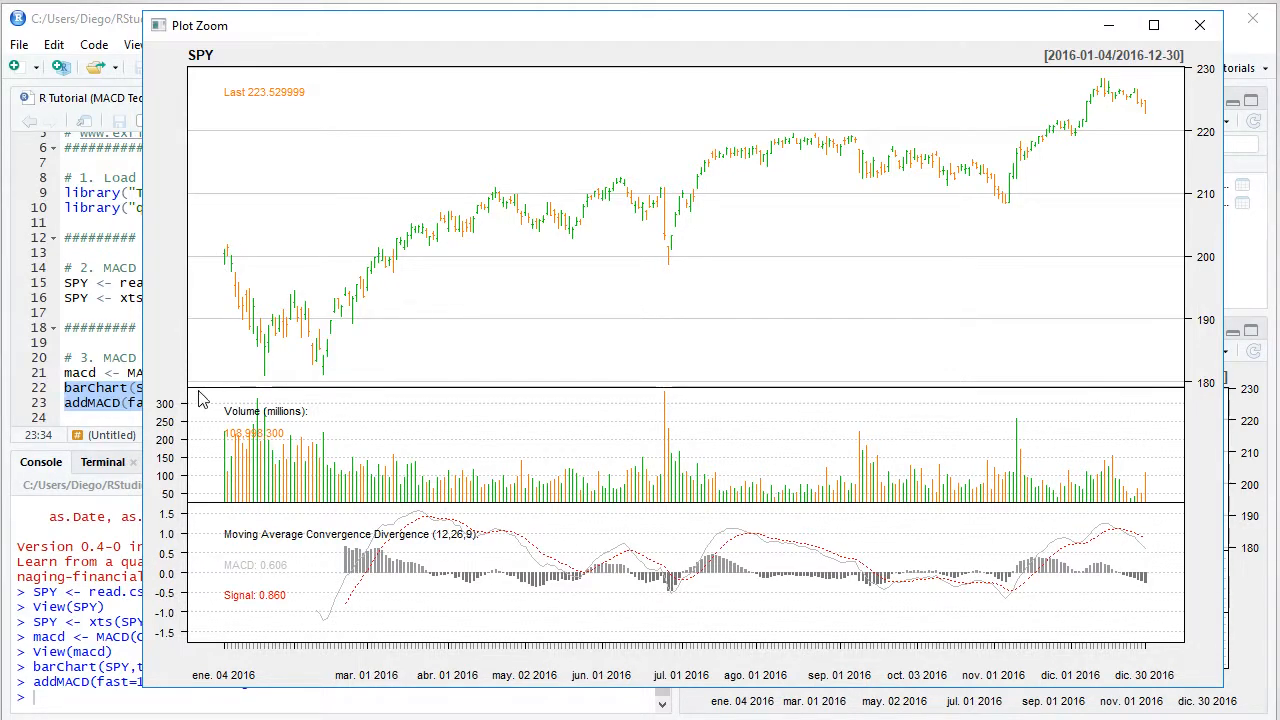
{"action": "mouse_move", "coordinate": [190, 430]}
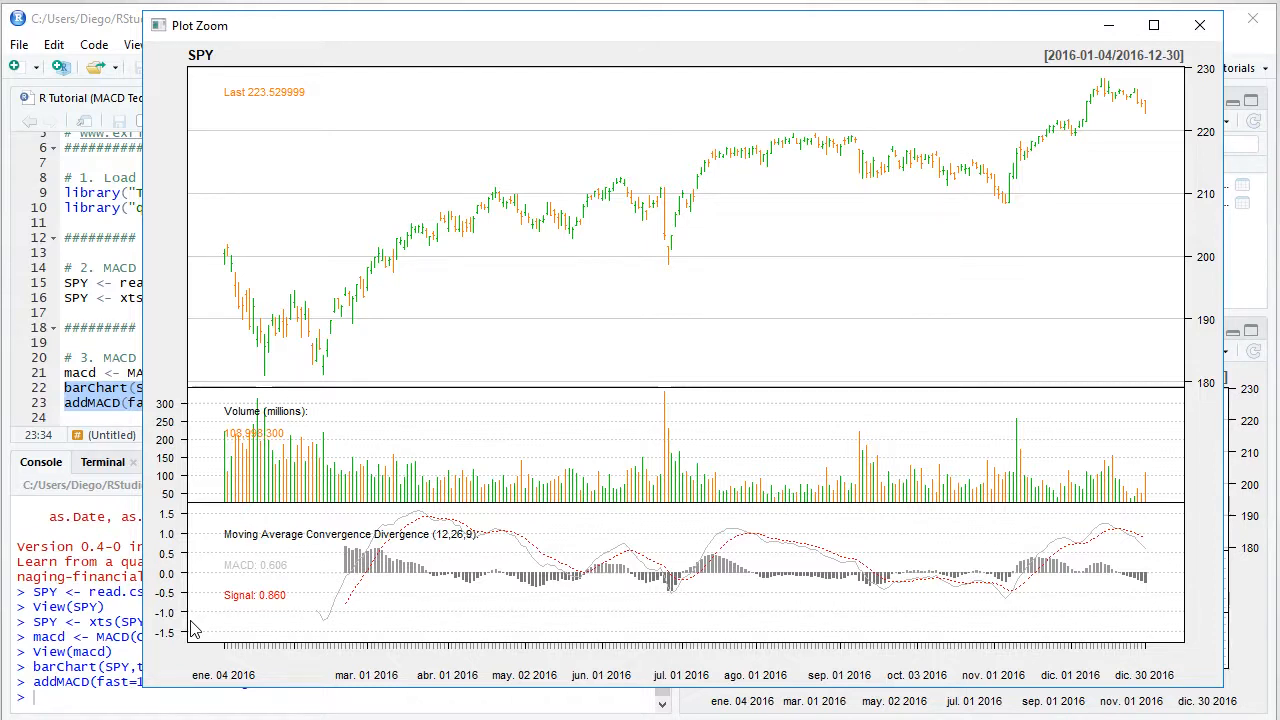
{"action": "mouse_move", "coordinate": [320, 580]}
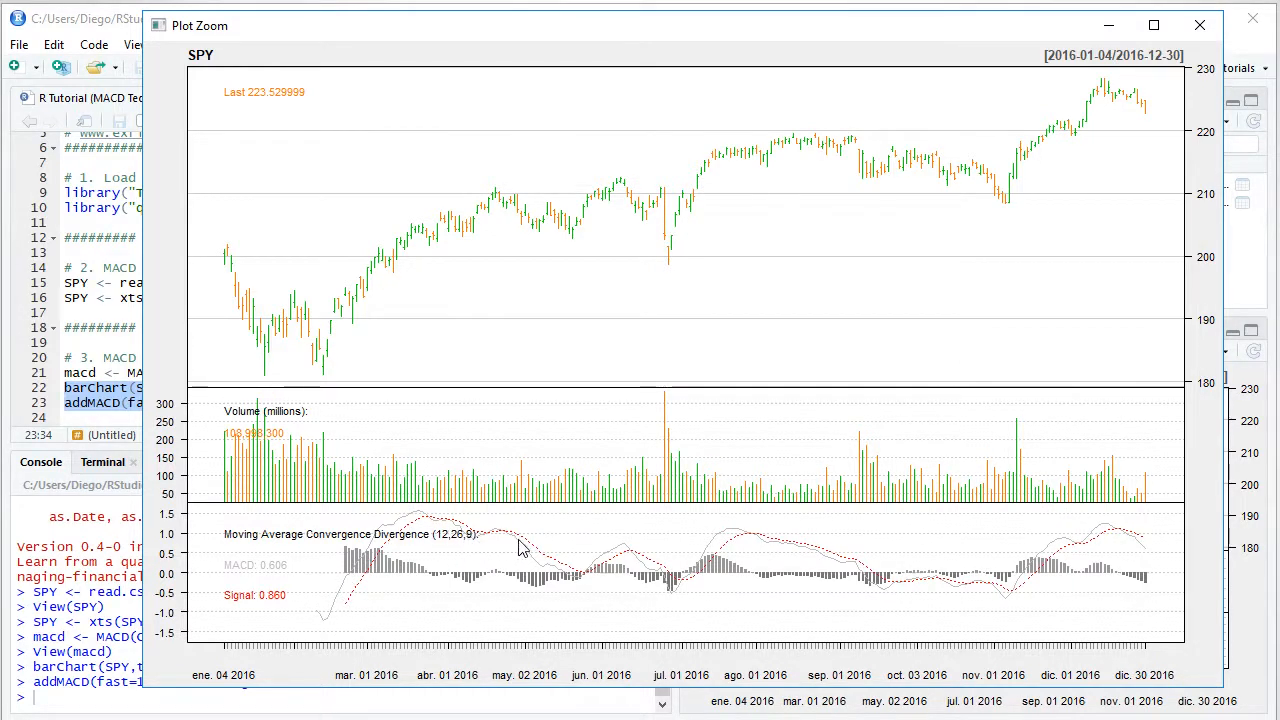
{"action": "mouse_move", "coordinate": [420, 528]}
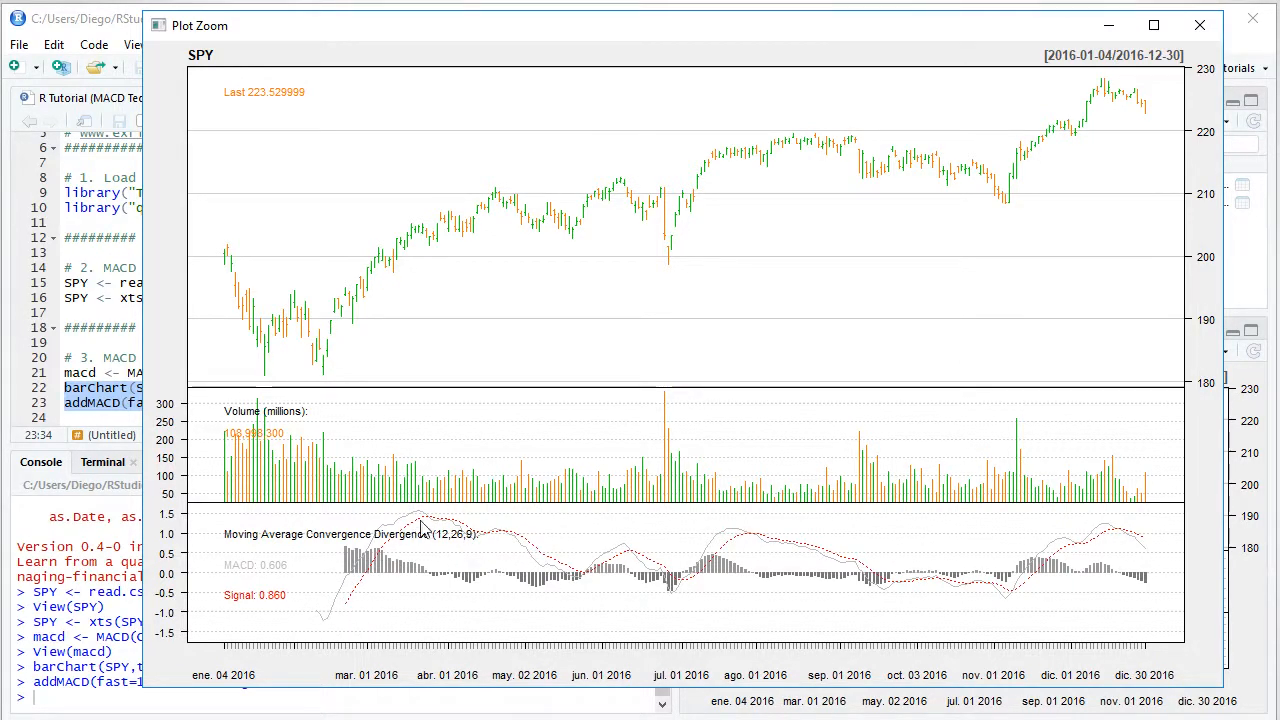
{"action": "mouse_move", "coordinate": [558, 556]}
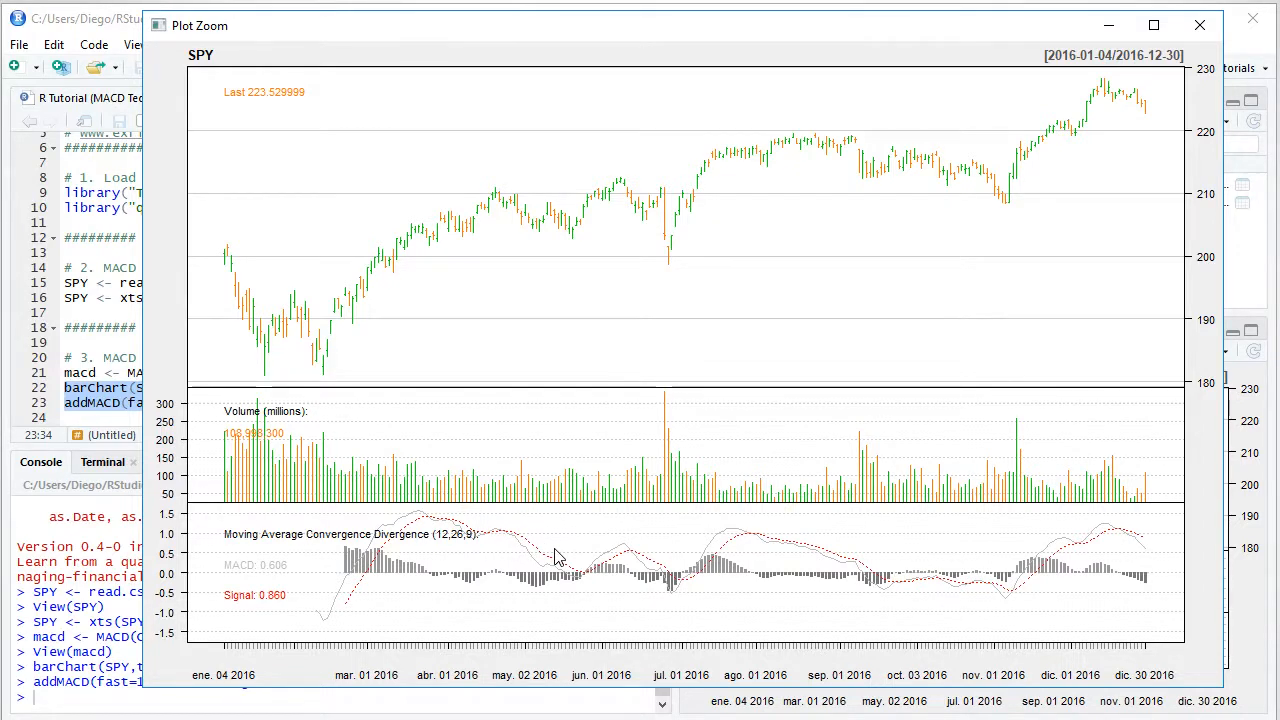
{"action": "mouse_move", "coordinate": [584, 590]}
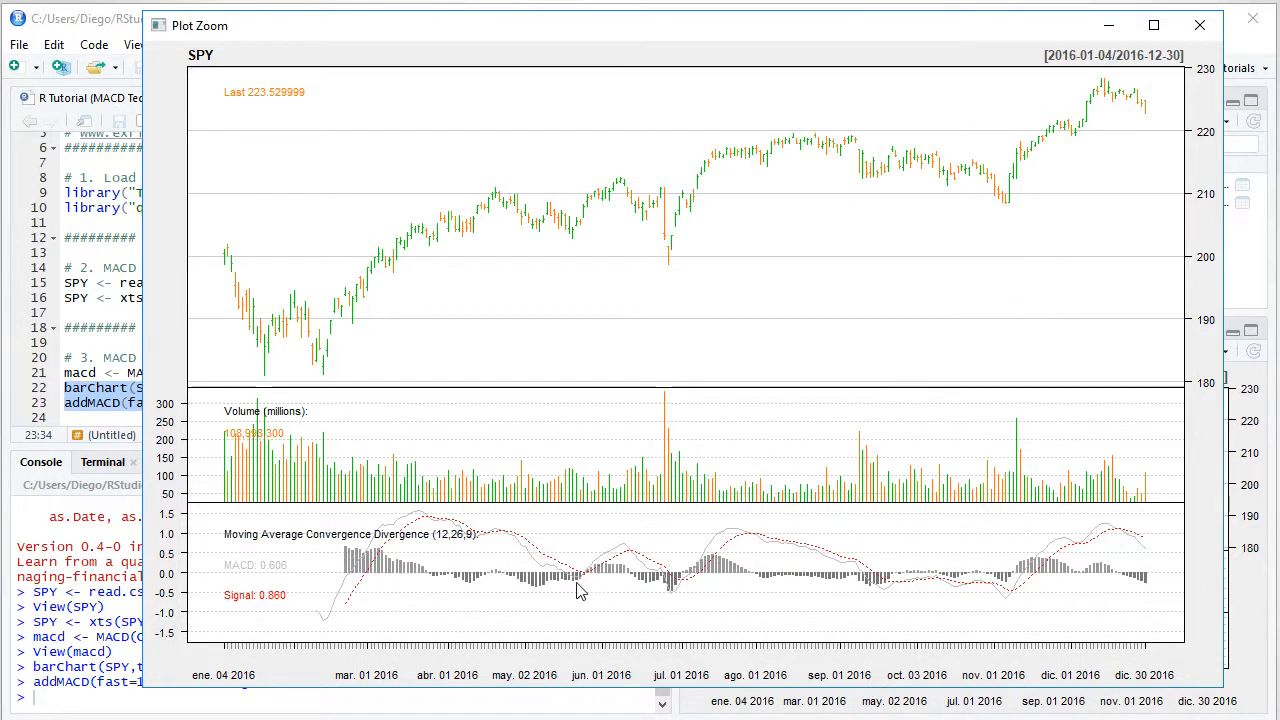
{"action": "mouse_move", "coordinate": [810, 584]}
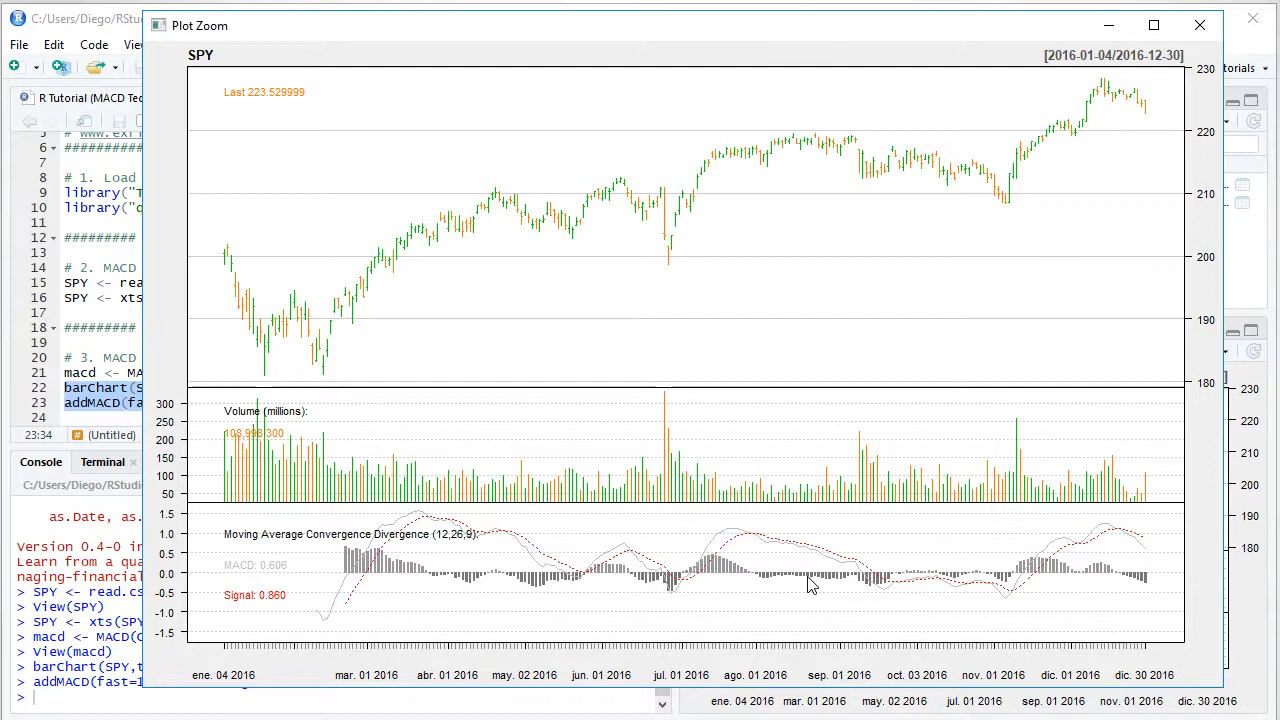
{"action": "mouse_move", "coordinate": [280, 656]}
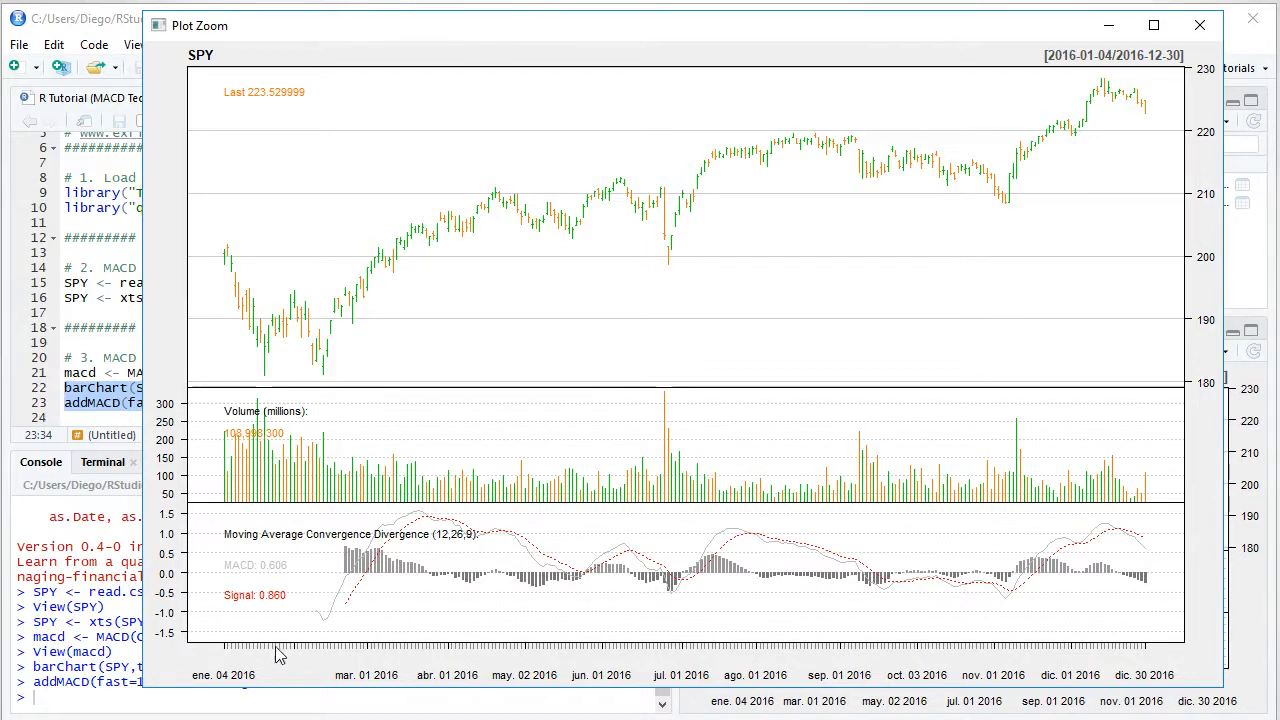
{"action": "mouse_move", "coordinate": [1072, 620]}
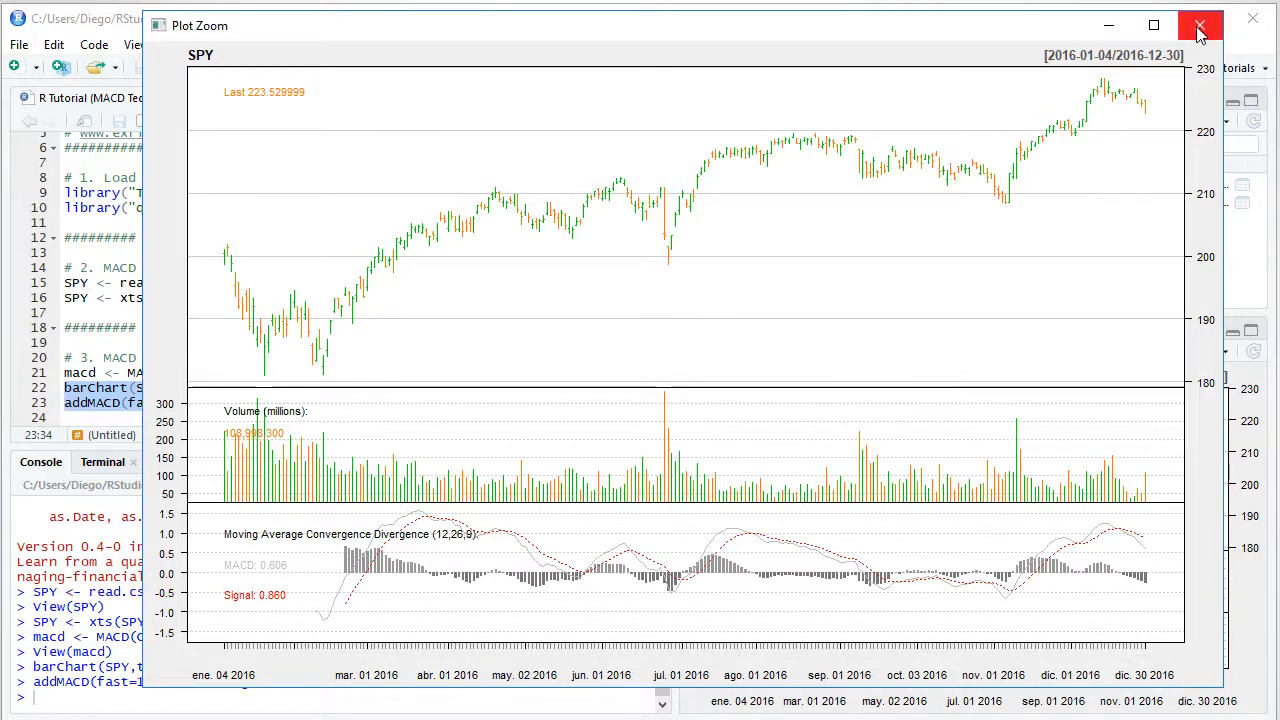
{"action": "left_click", "coordinate": [1200, 24]}
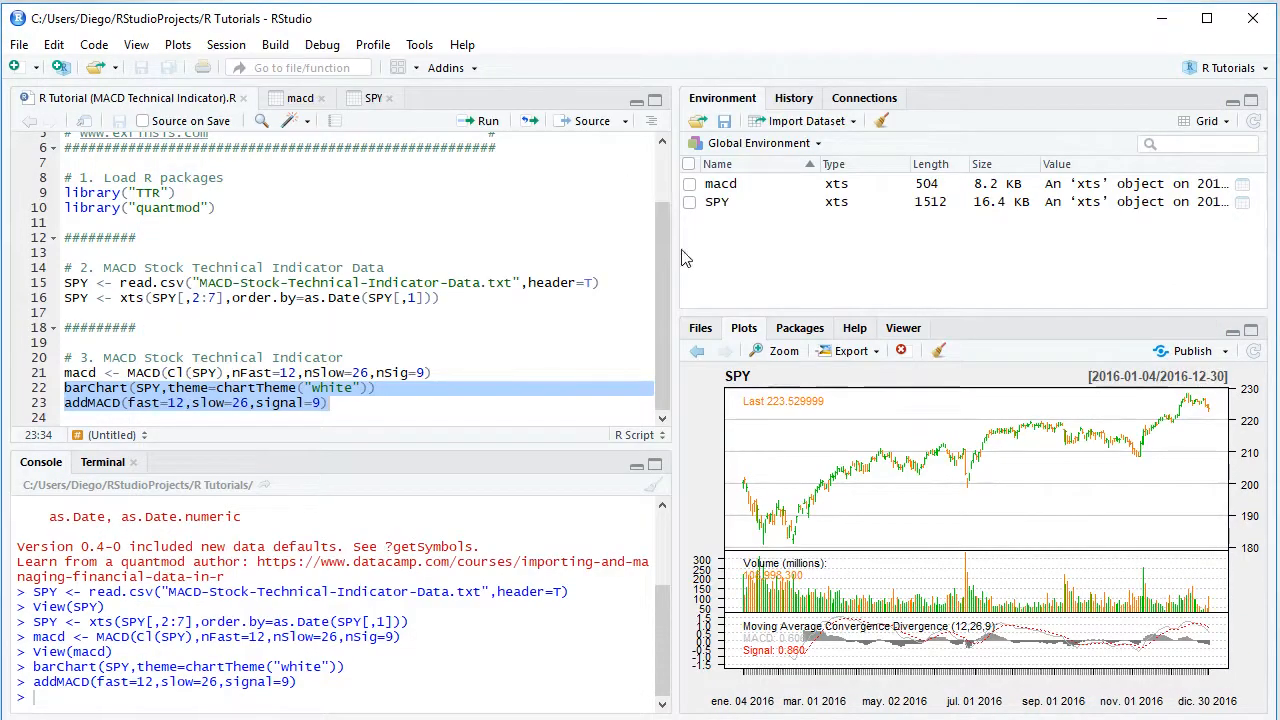